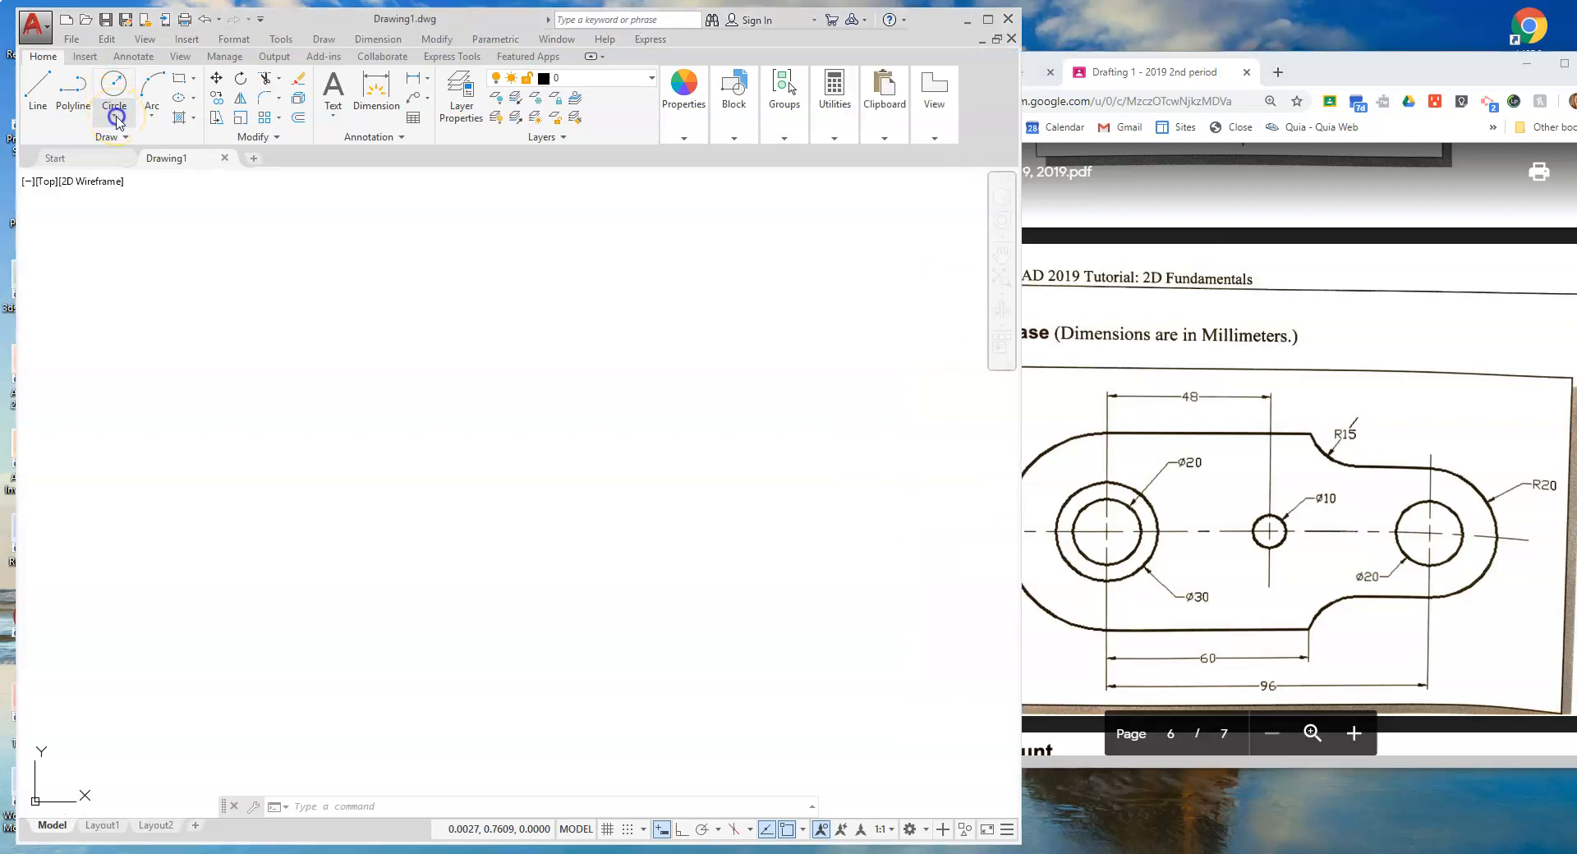
Start the Circle (Center, Radius) command for the large circle at the origin
{"action": "left_click", "coordinate": [112, 92]}
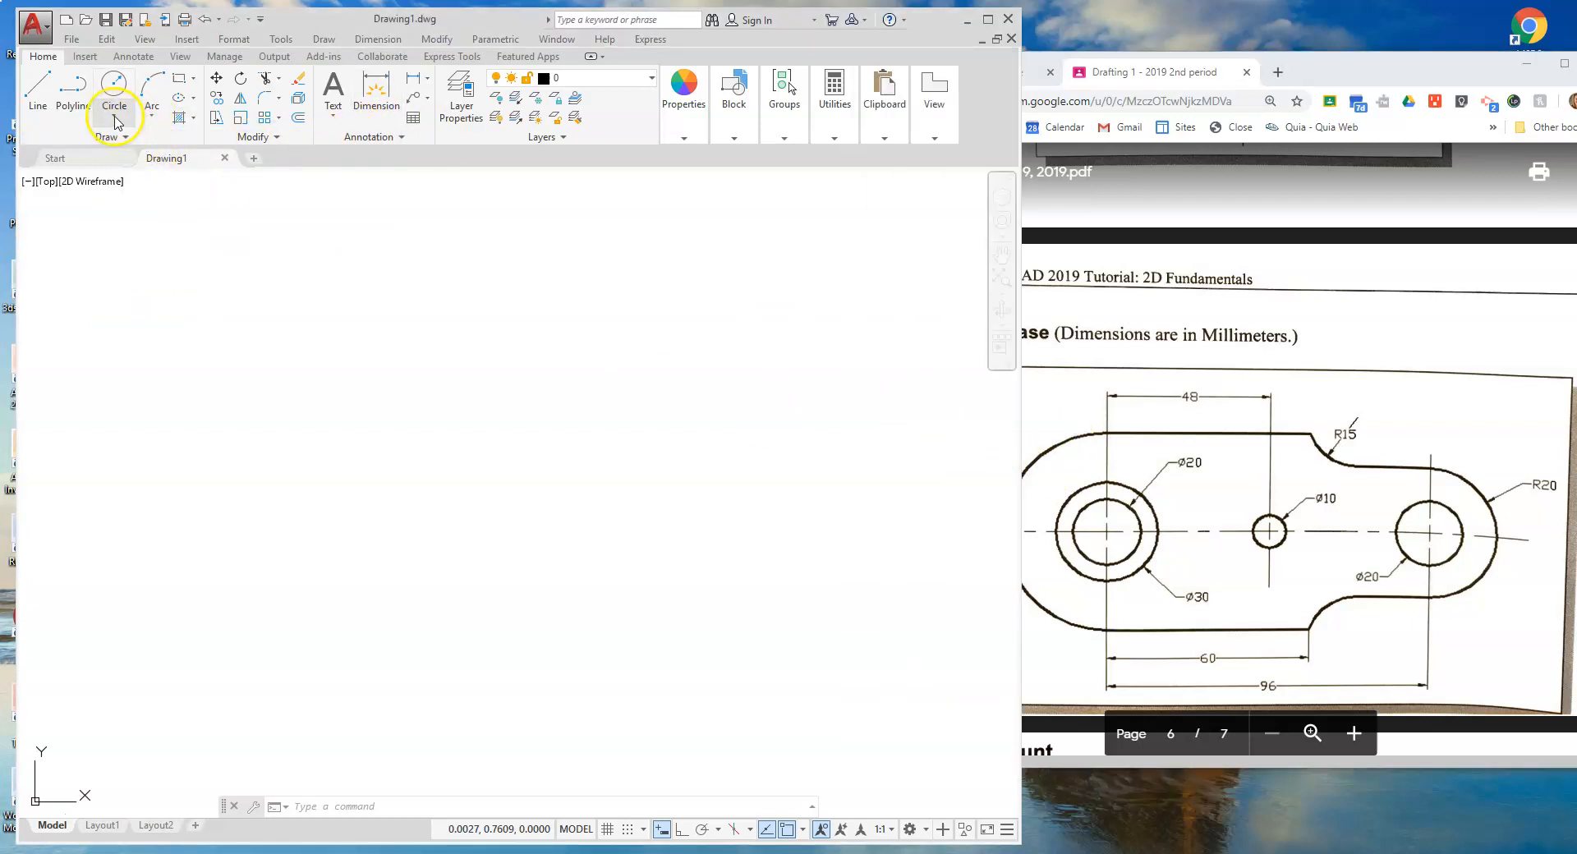
{"action": "left_click", "coordinate": [114, 85]}
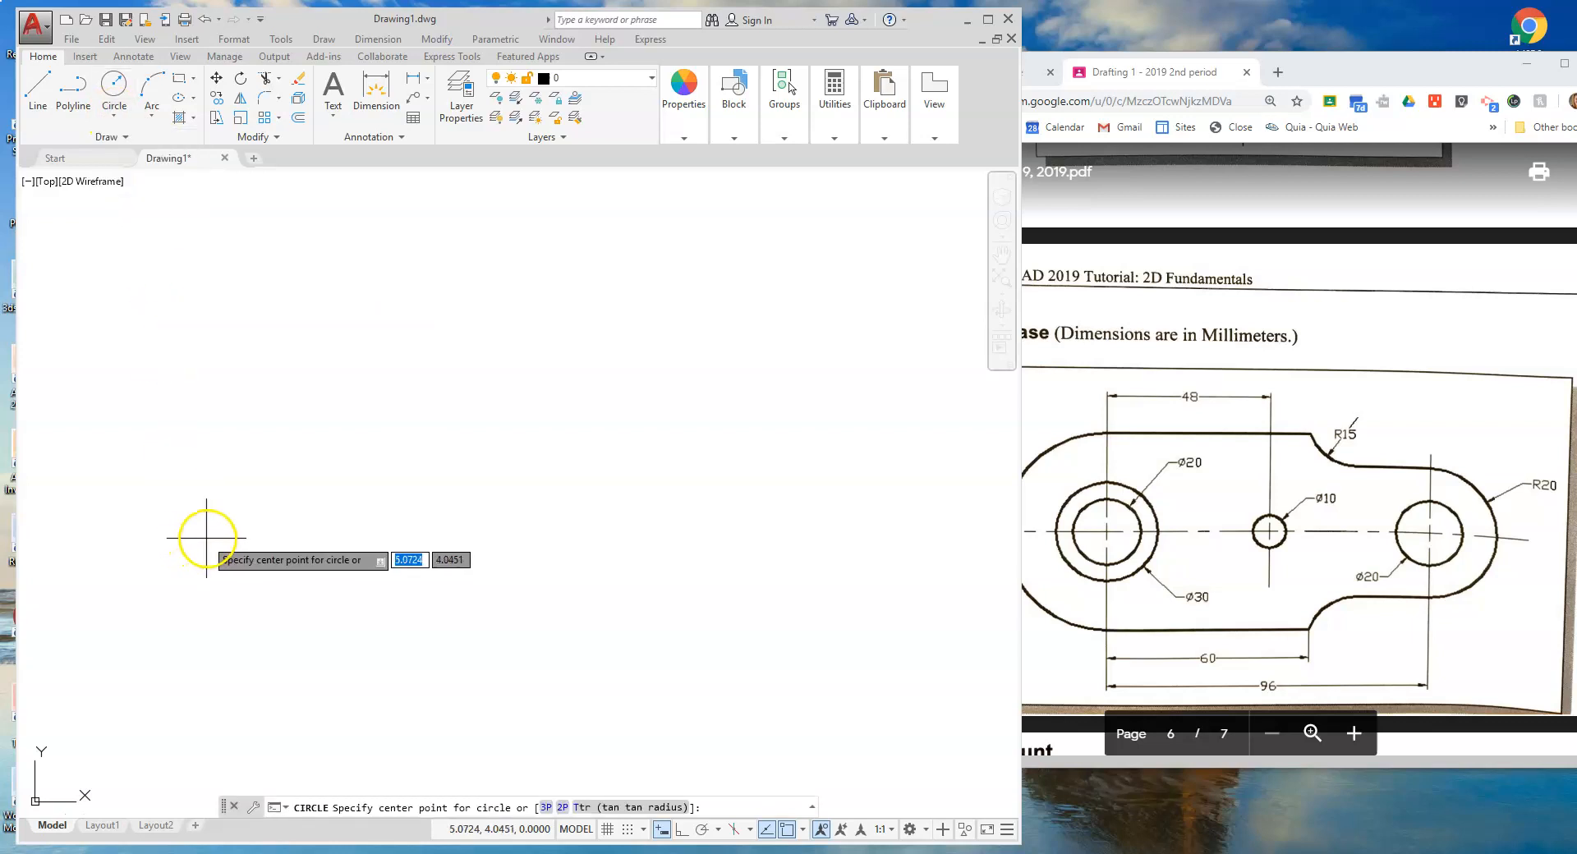
{"action": "mouse_move", "coordinate": [303, 576]}
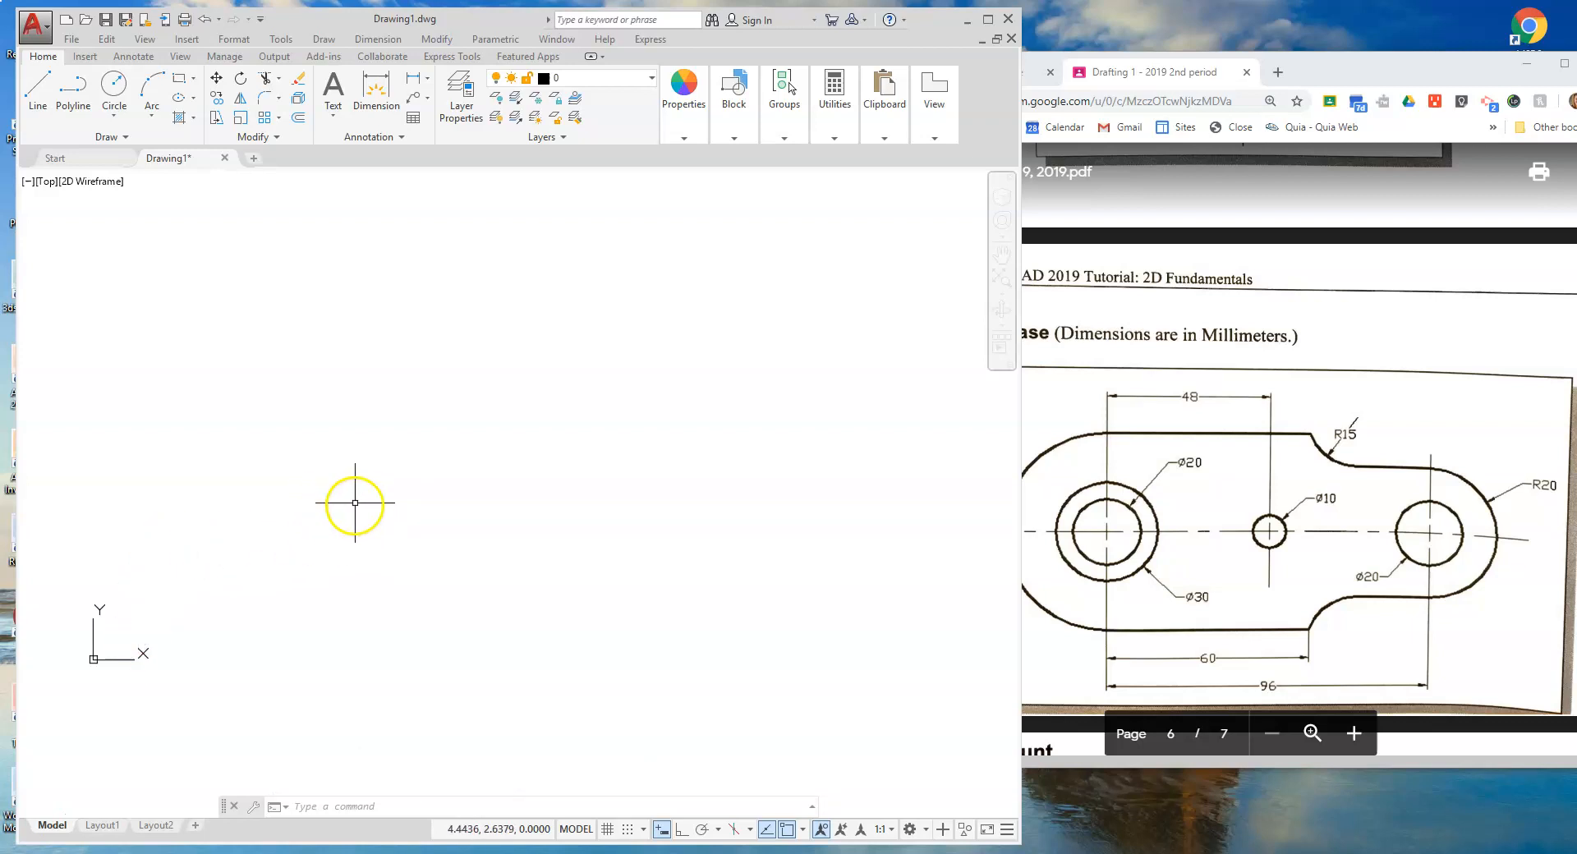
{"action": "mouse_move", "coordinate": [371, 502]}
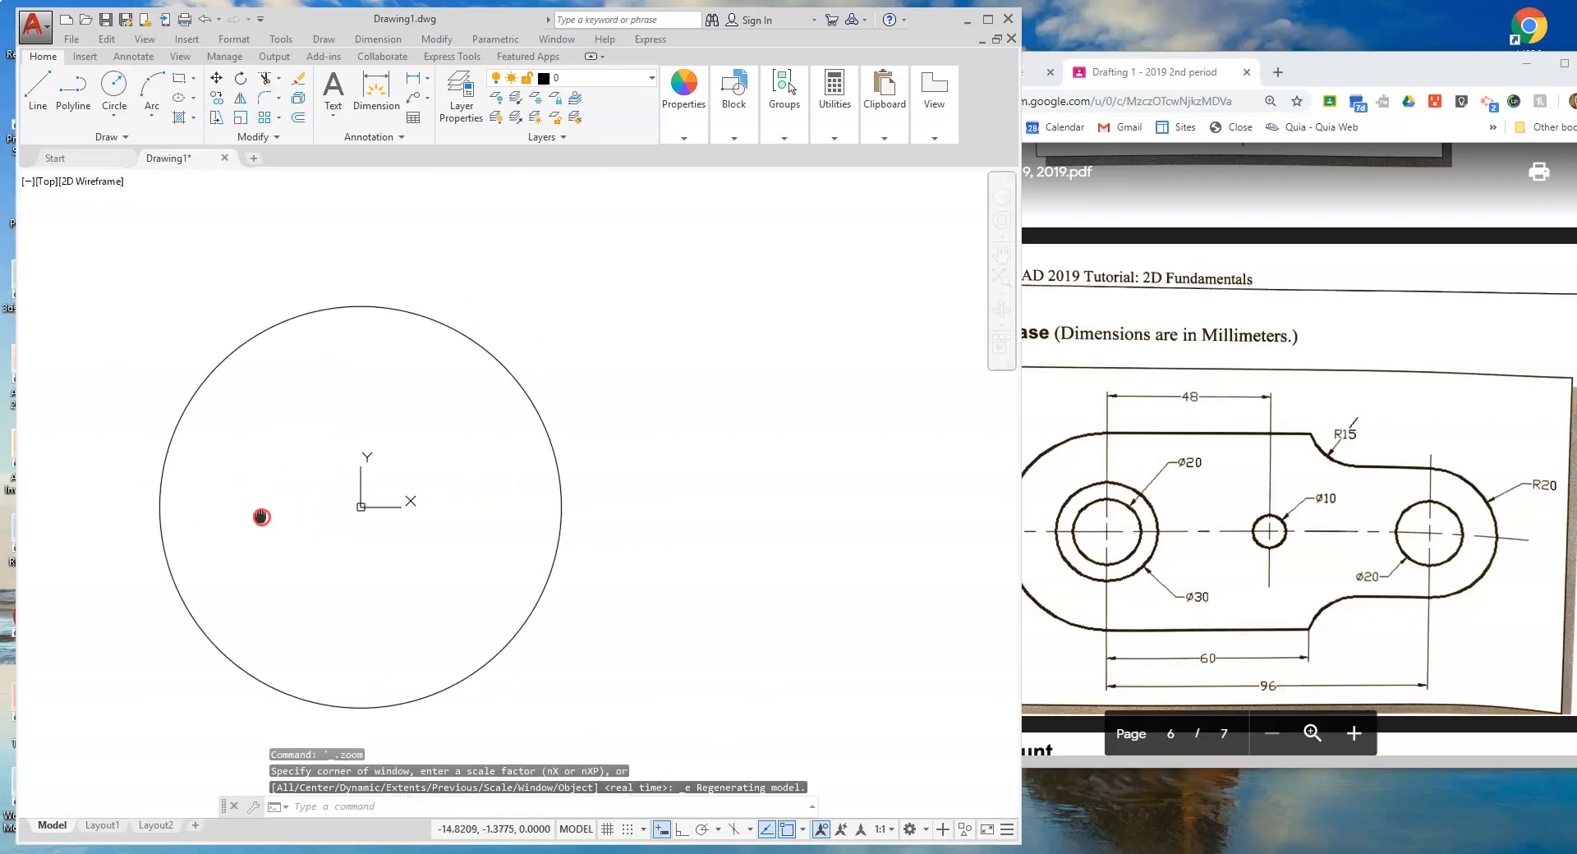
{"action": "mouse_move", "coordinate": [509, 511]}
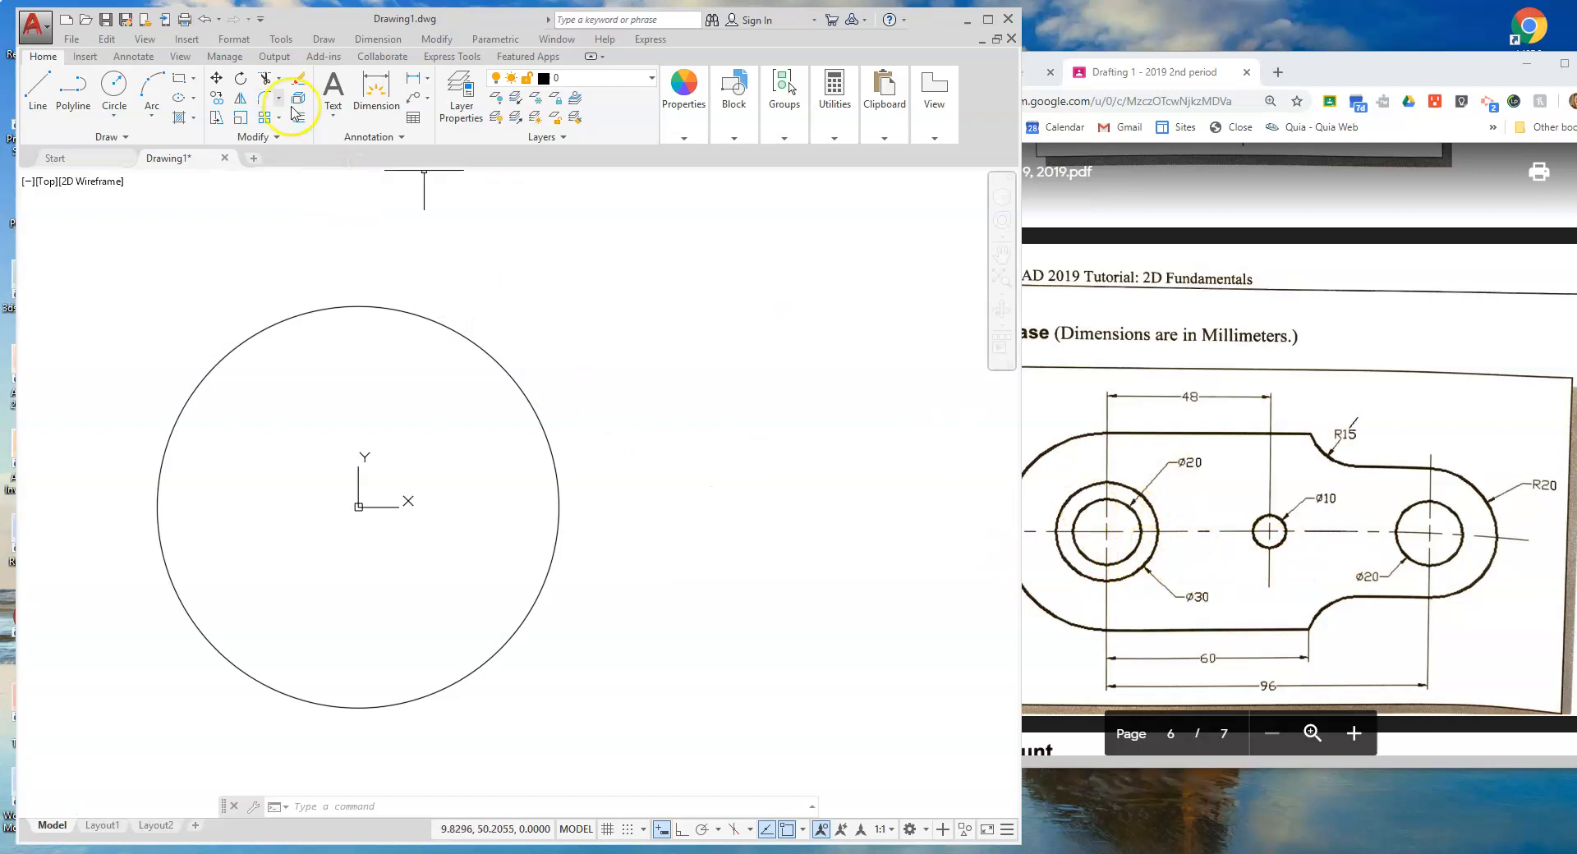
Draw Center–Diameter circles centred on the origin, entering diameter 30
{"action": "left_click", "coordinate": [113, 111]}
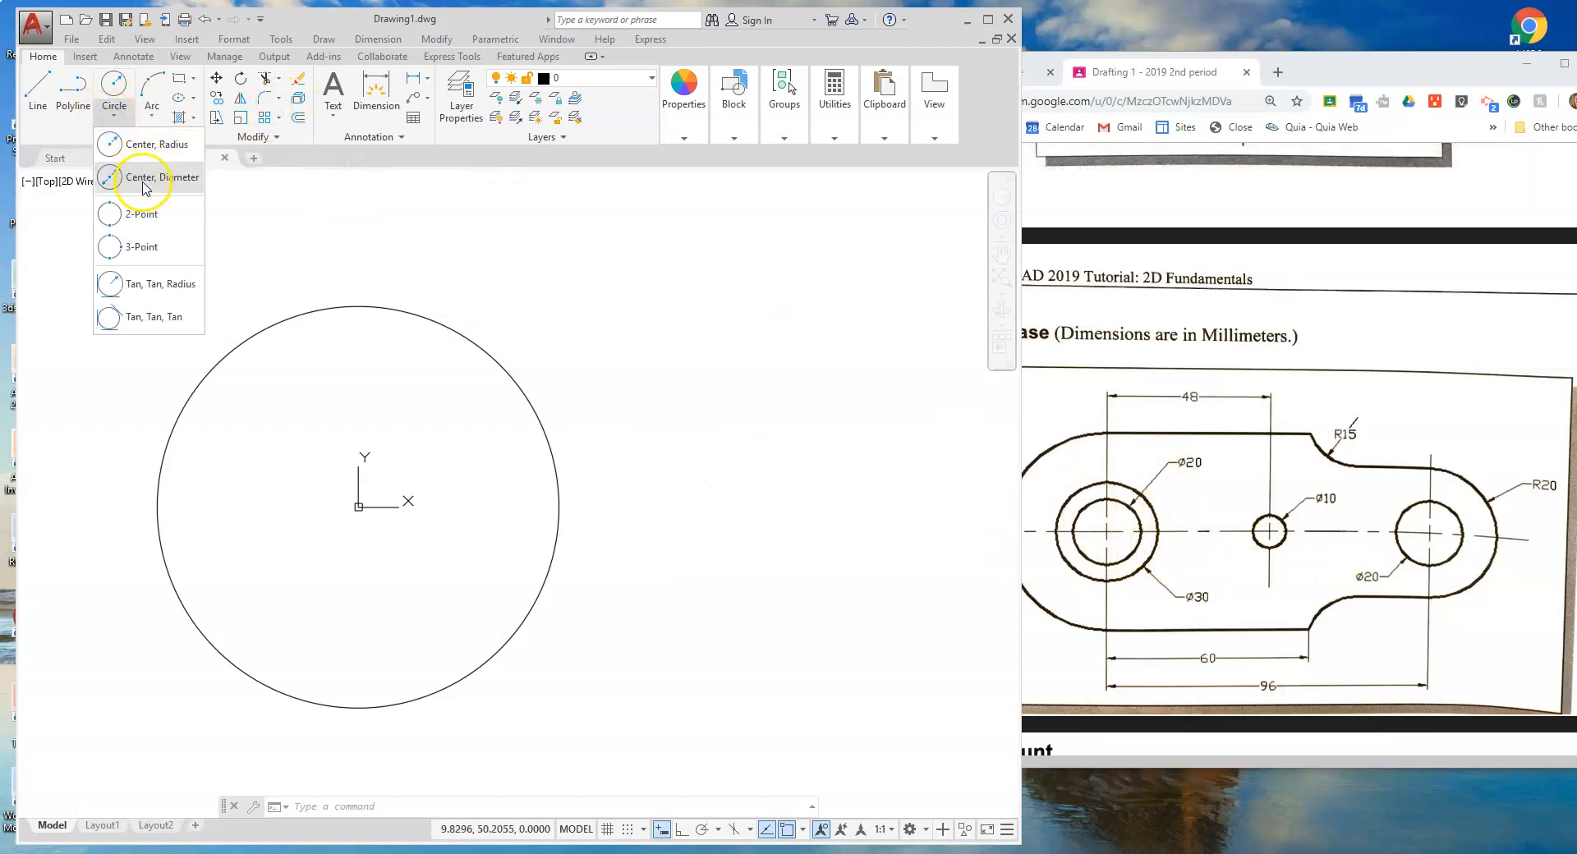
{"action": "left_click", "coordinate": [148, 177]}
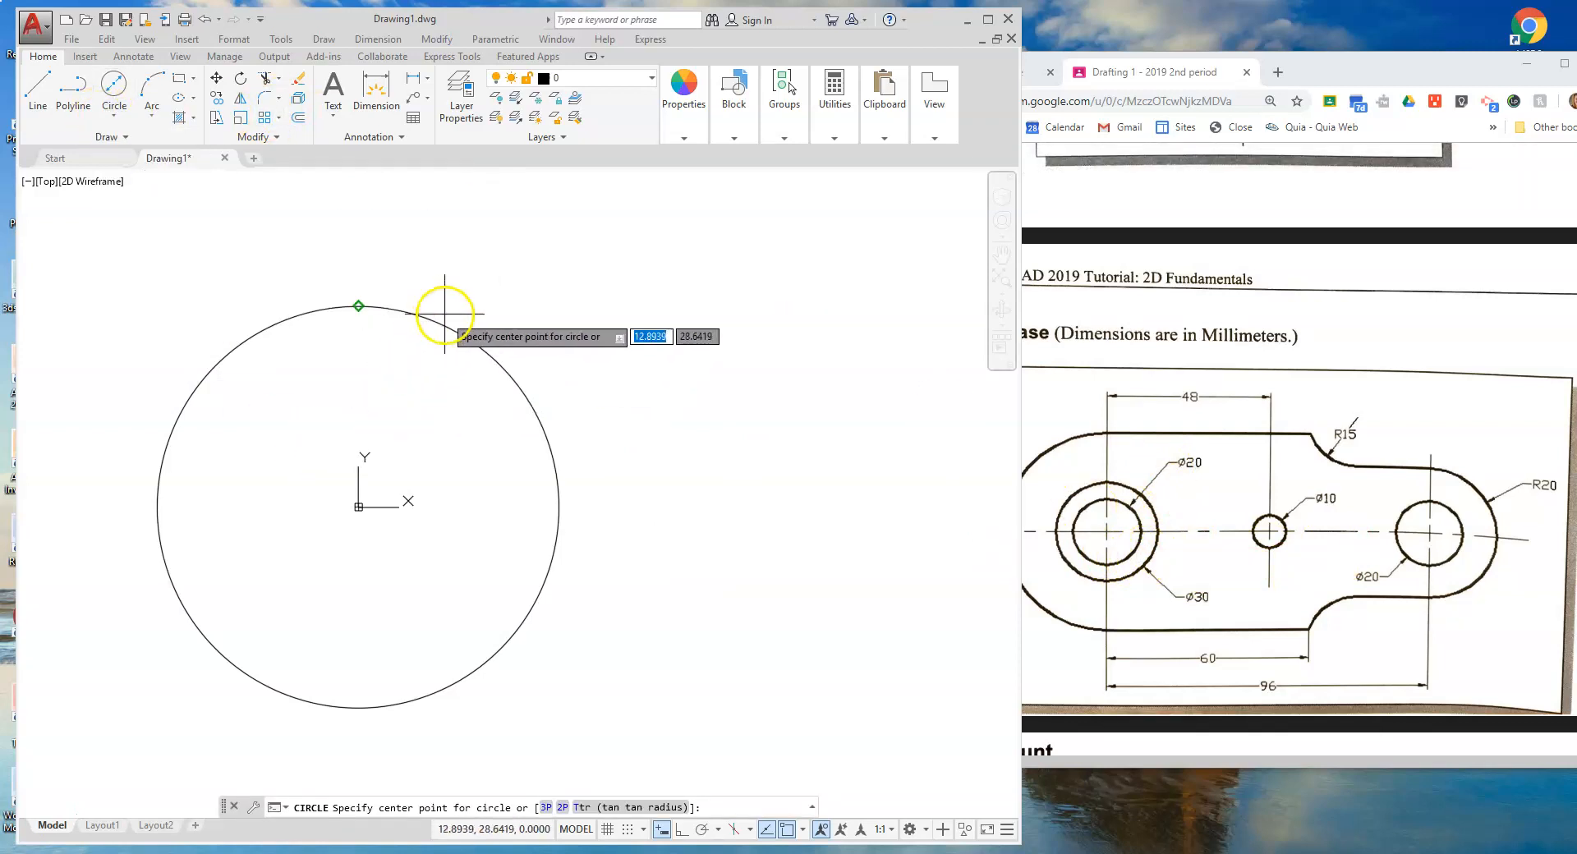
{"action": "mouse_move", "coordinate": [365, 488]}
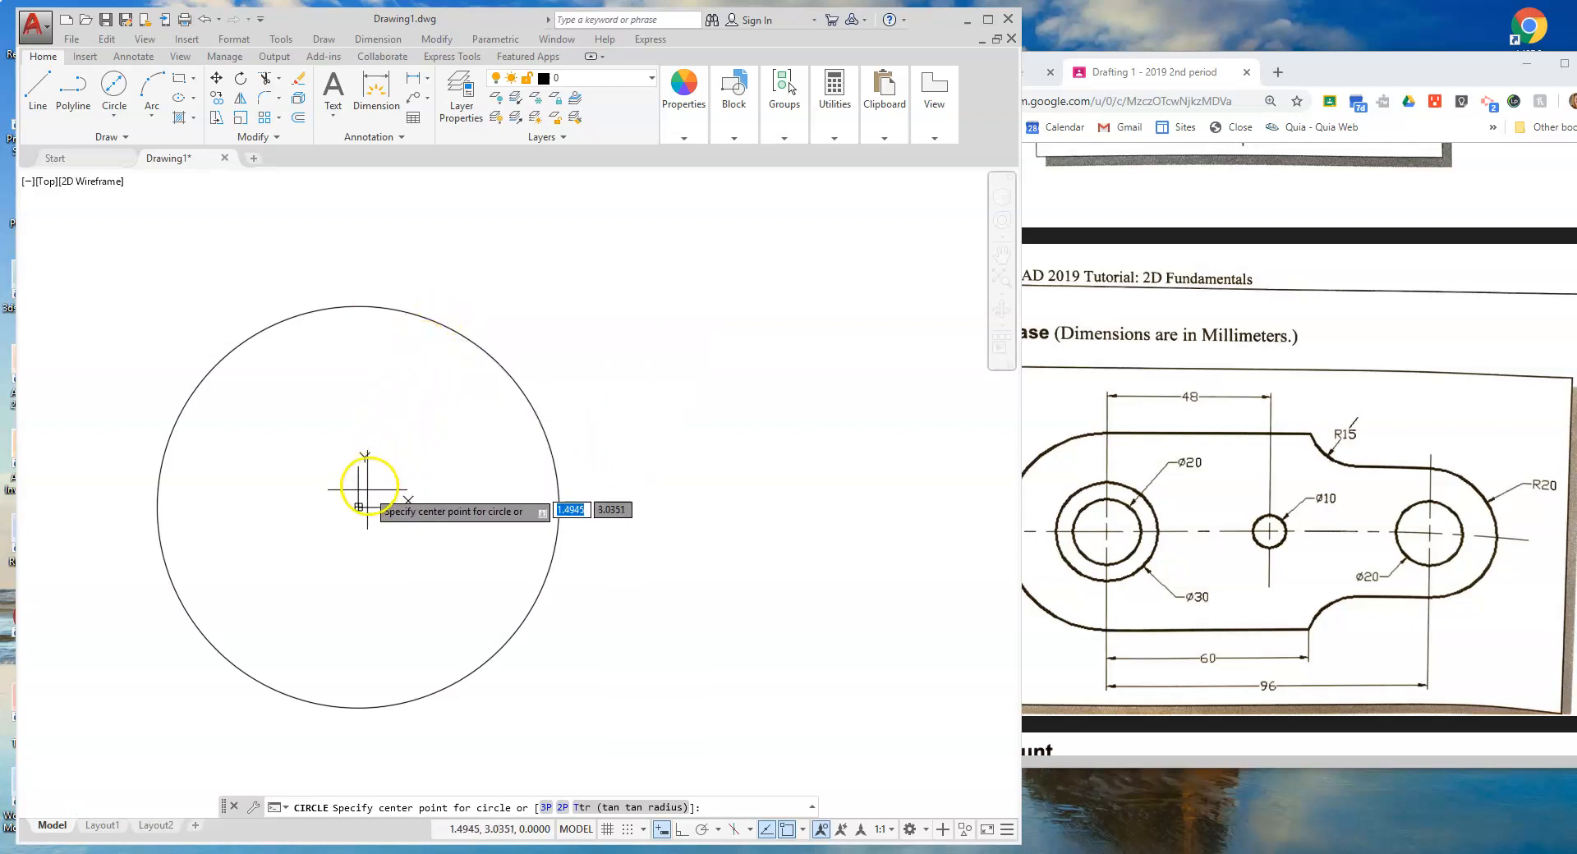
{"action": "left_click", "coordinate": [357, 528]}
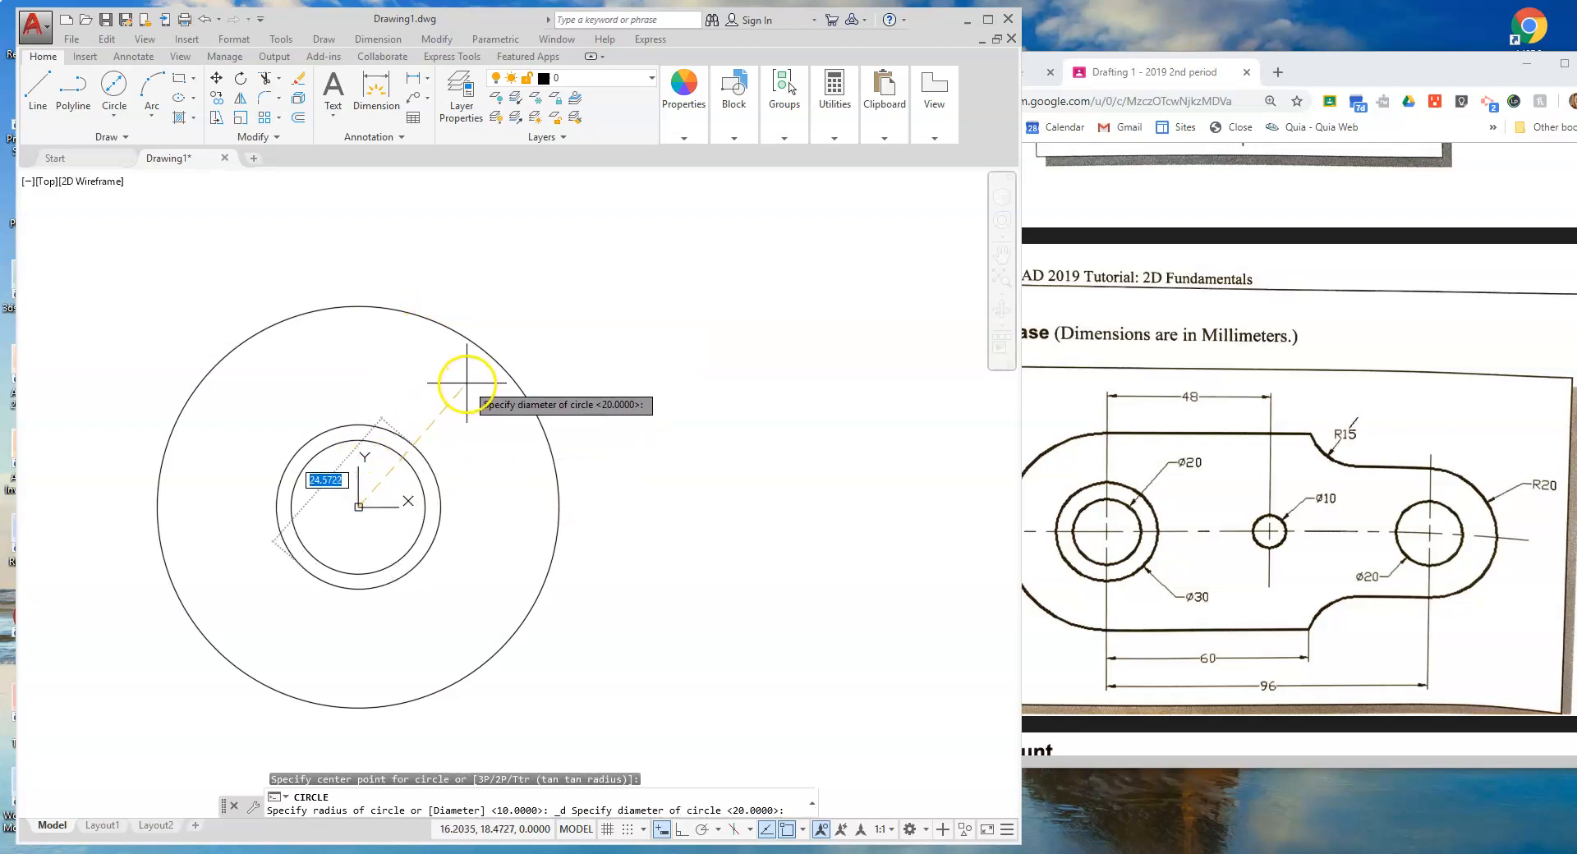
{"action": "type", "text": "30"}
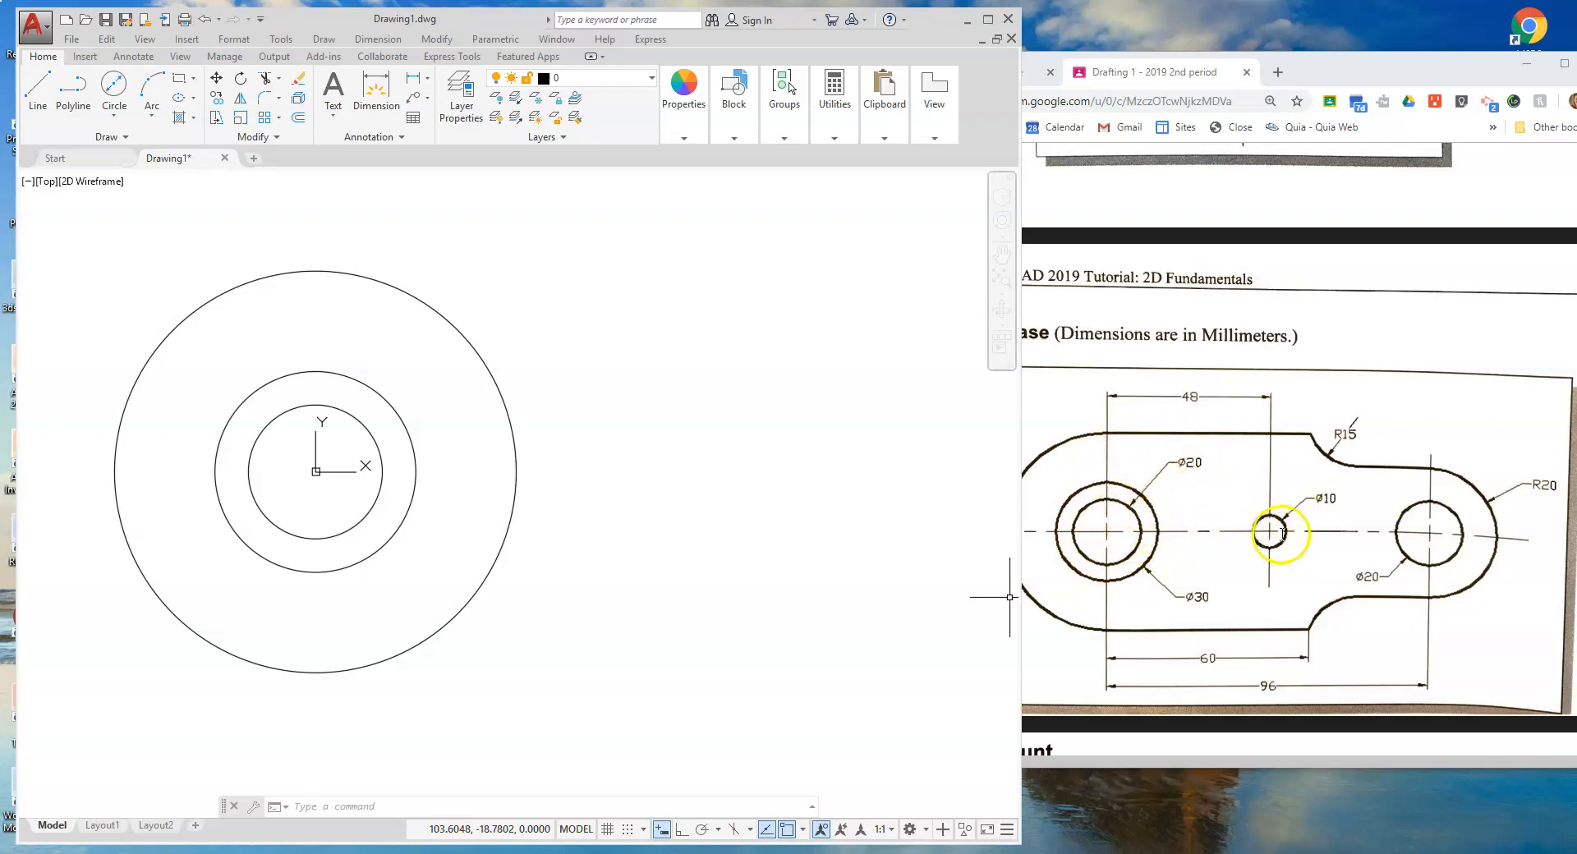
{"action": "mouse_move", "coordinate": [1226, 544]}
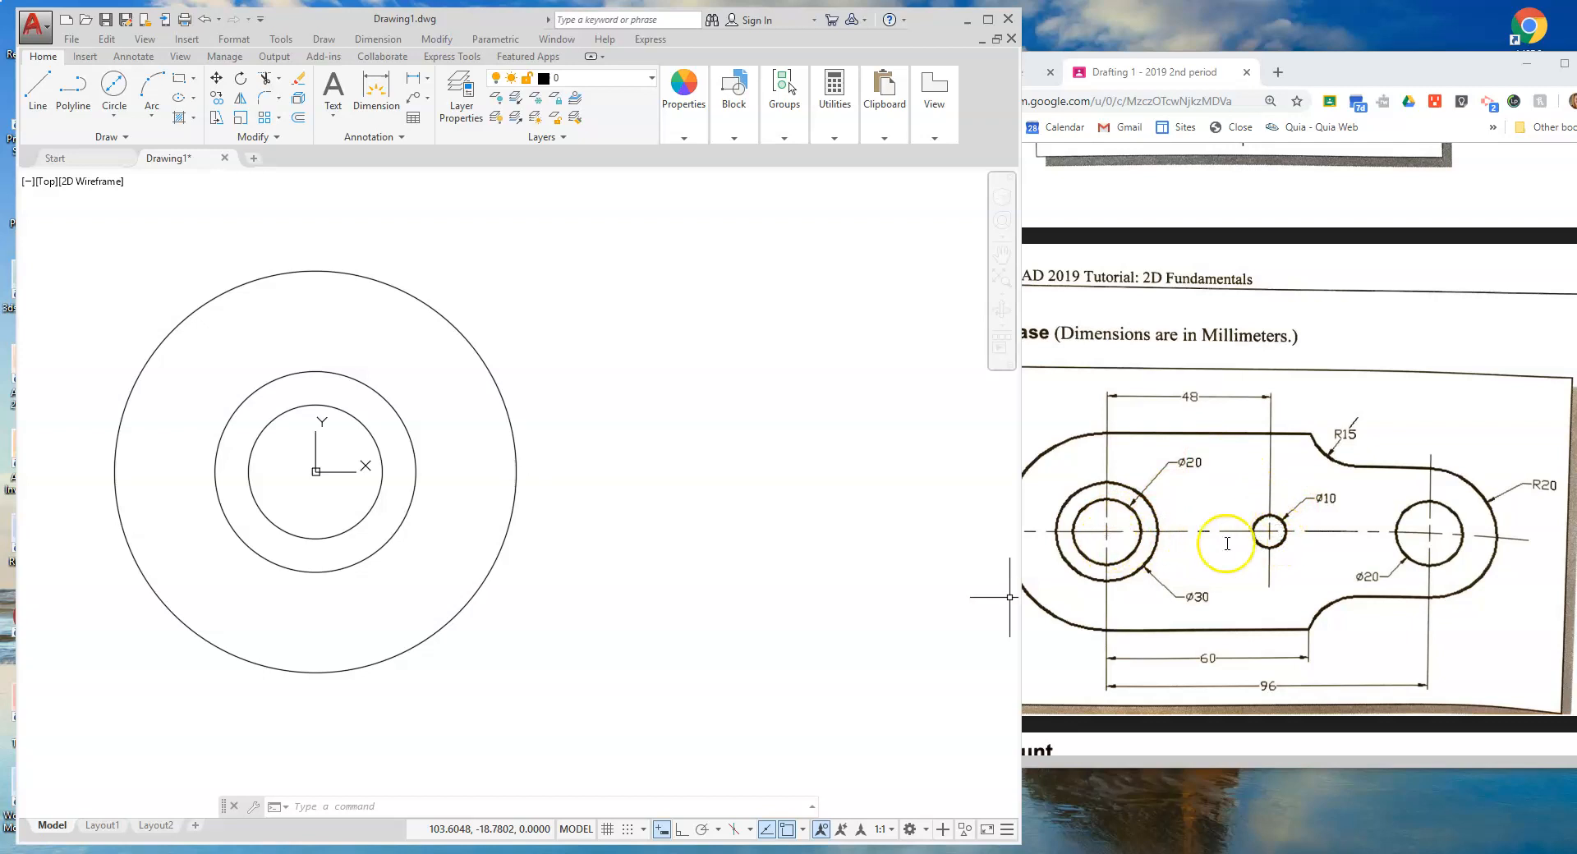
{"action": "mouse_move", "coordinate": [1443, 534]}
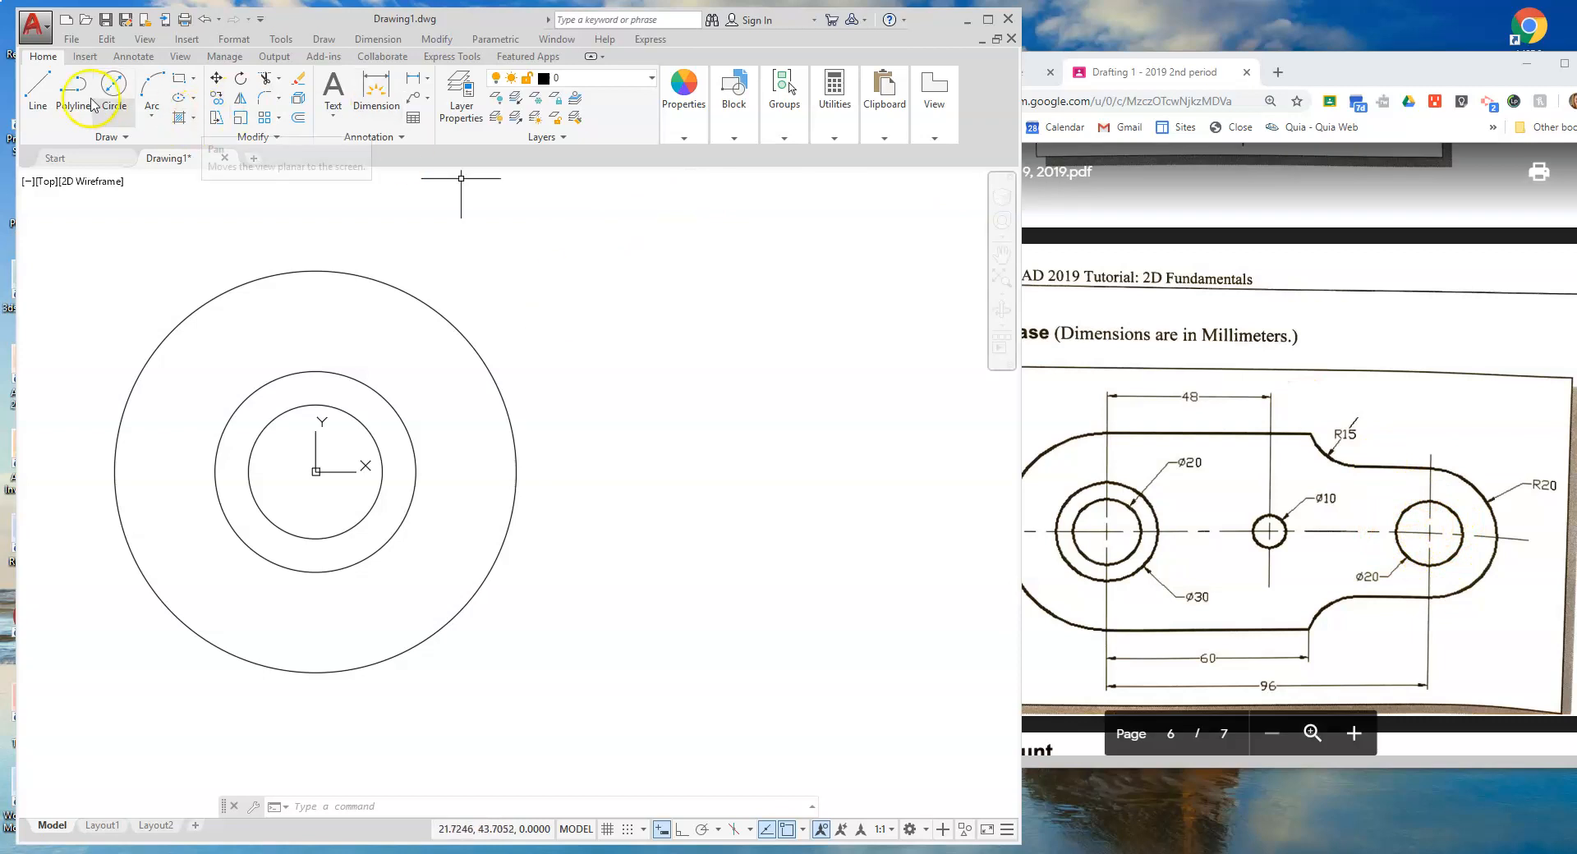
Draw a 48-long horizontal line from the origin, plus the hole and lug circles
{"action": "left_click", "coordinate": [36, 84]}
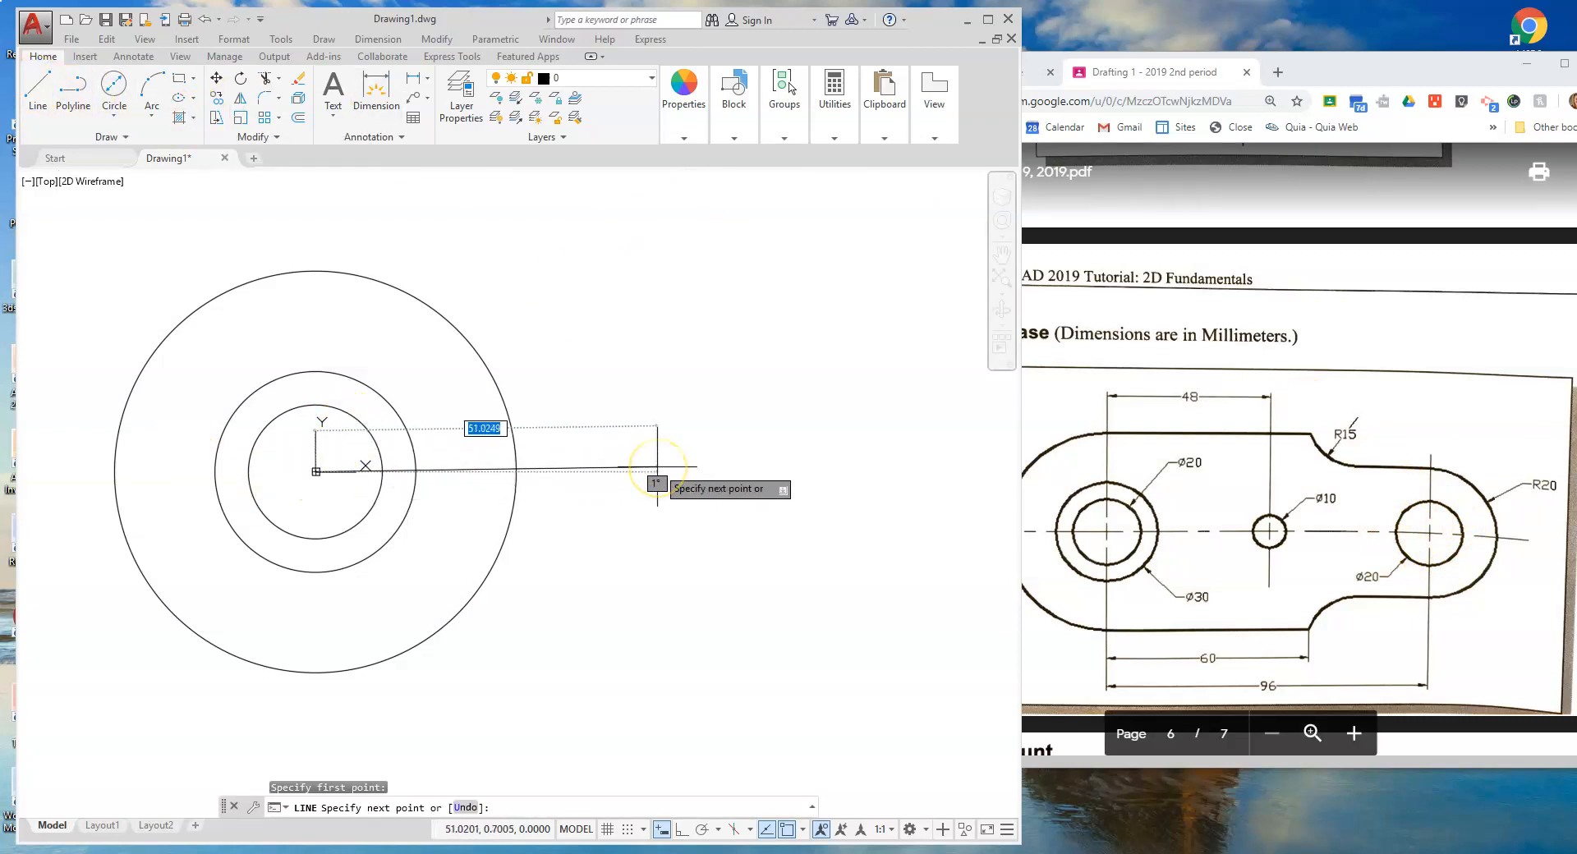
{"action": "mouse_move", "coordinate": [650, 462]}
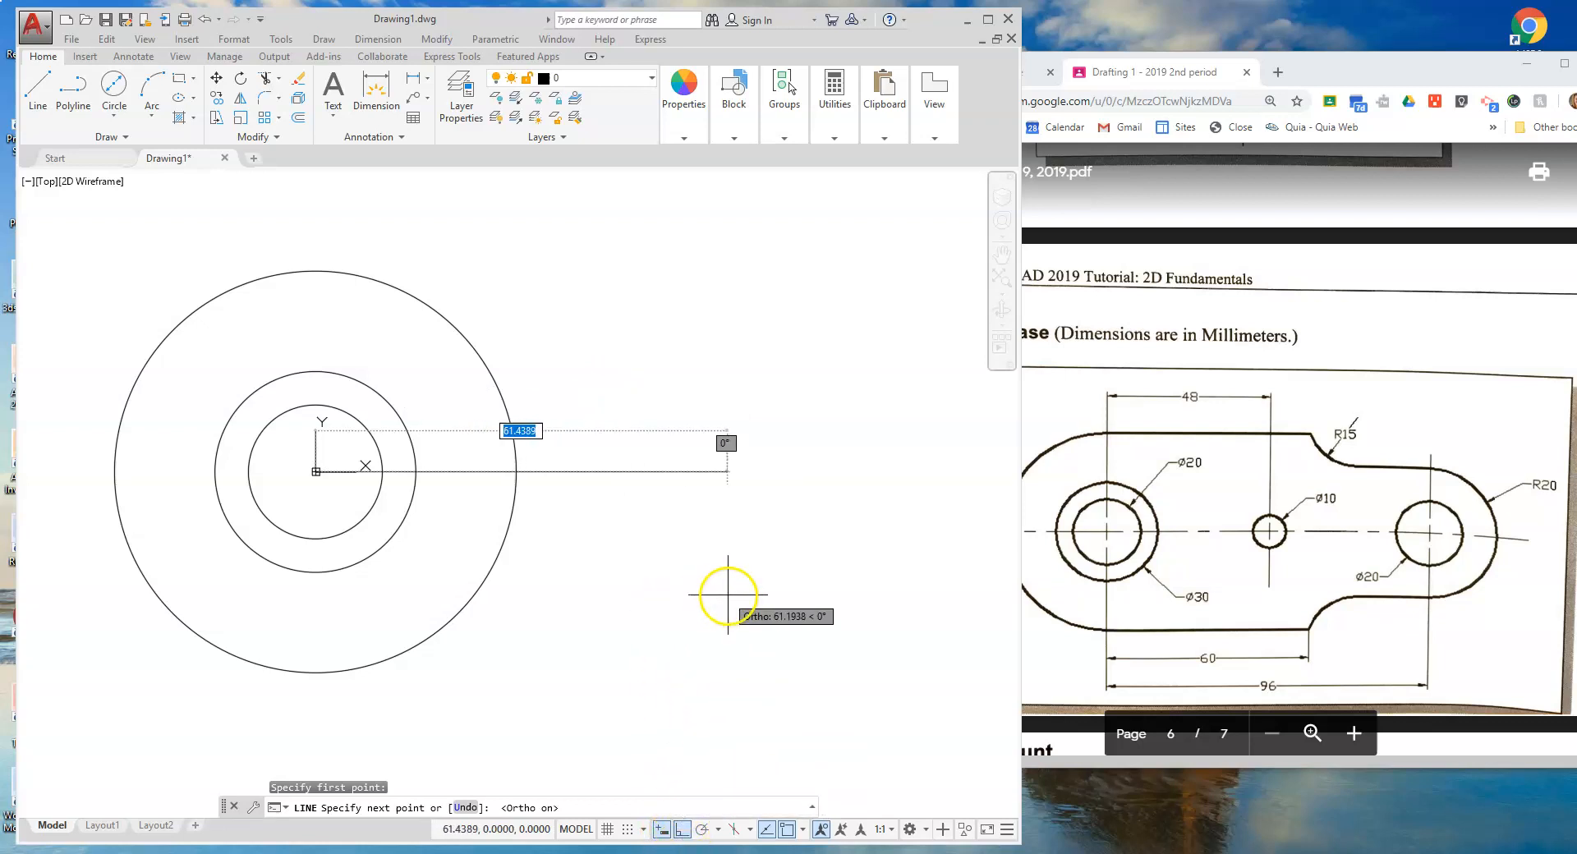
{"action": "type", "text": "48"}
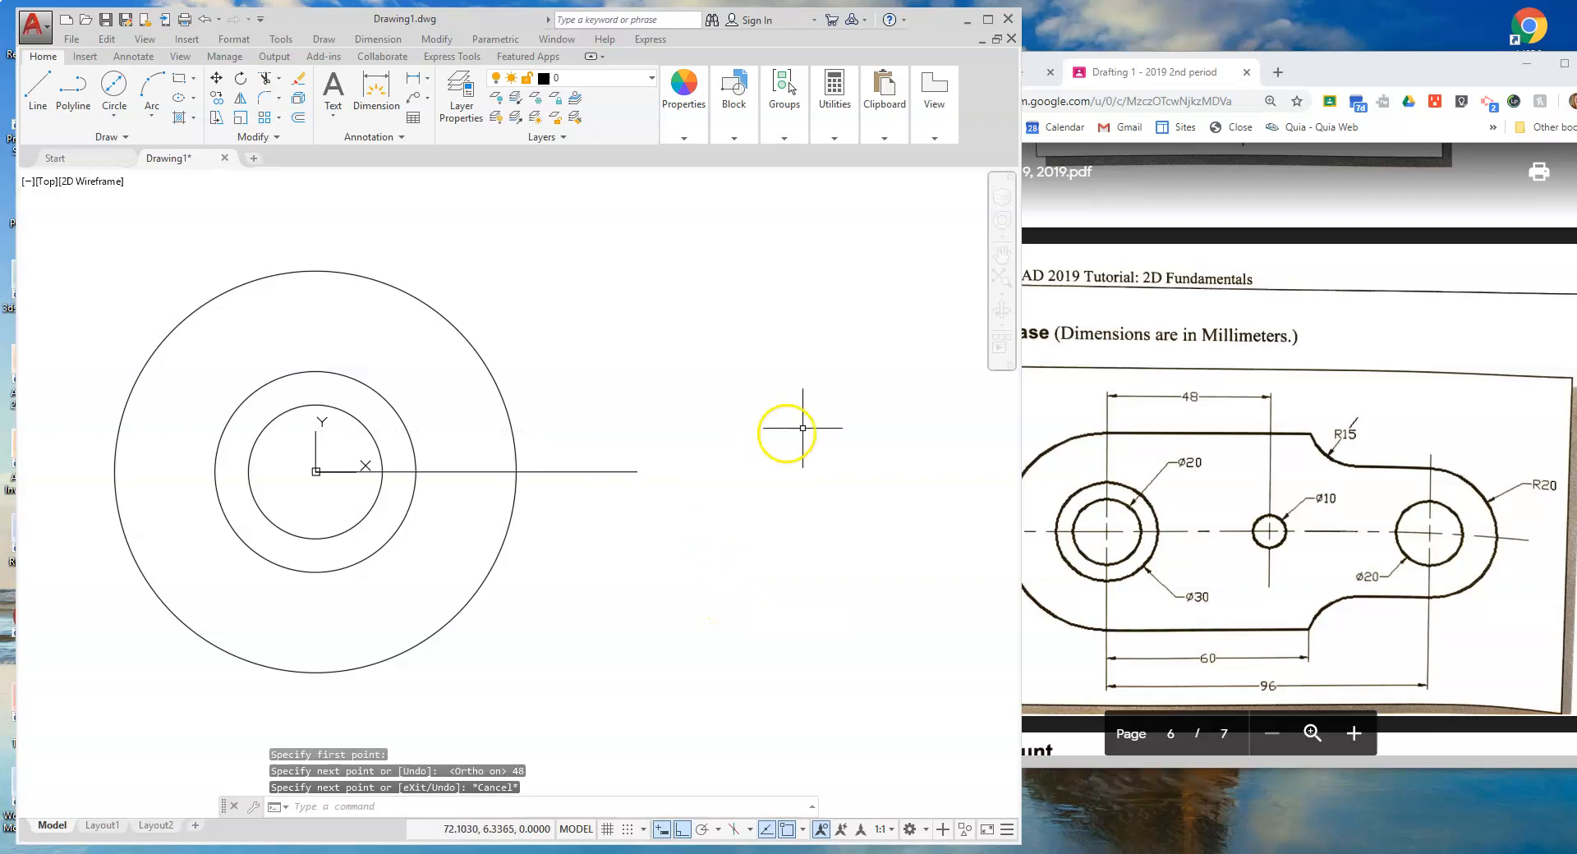
{"action": "left_click", "coordinate": [114, 90]}
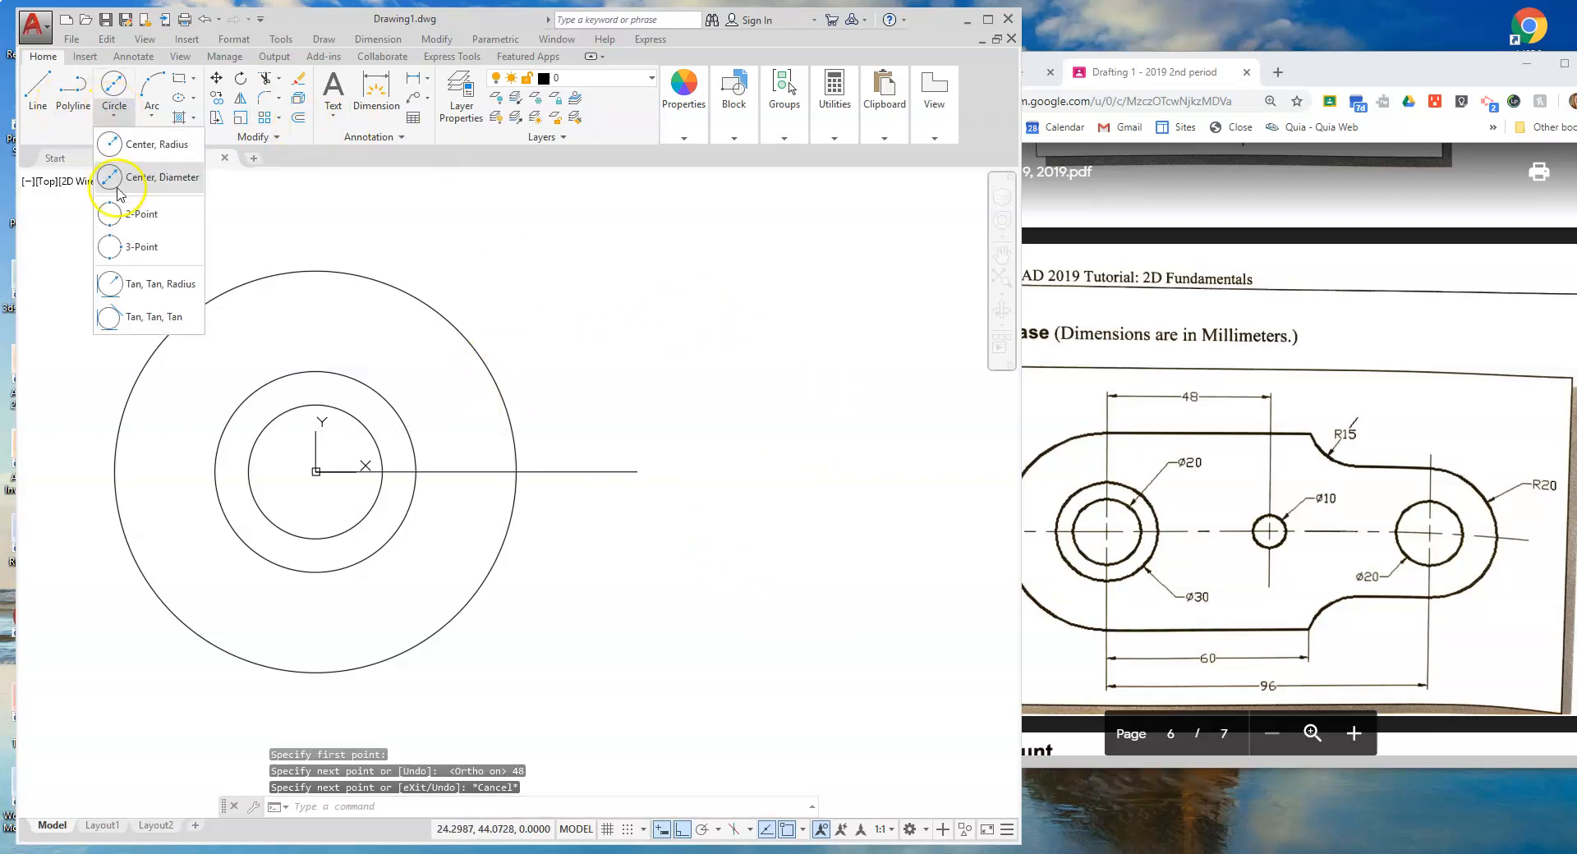
{"action": "left_click", "coordinate": [159, 178]}
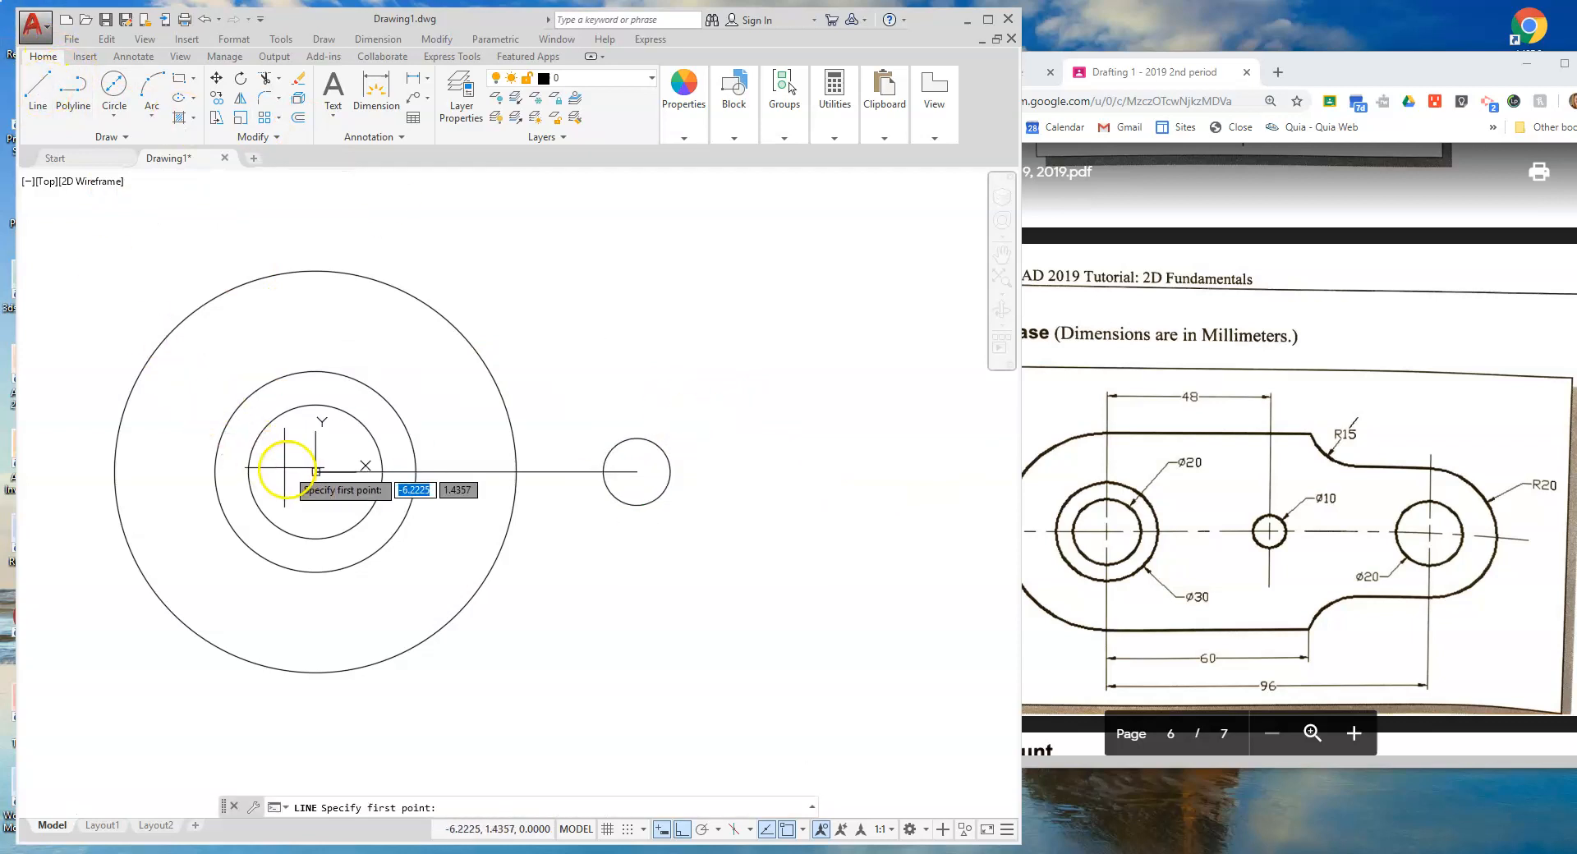
{"action": "left_click", "coordinate": [316, 470]}
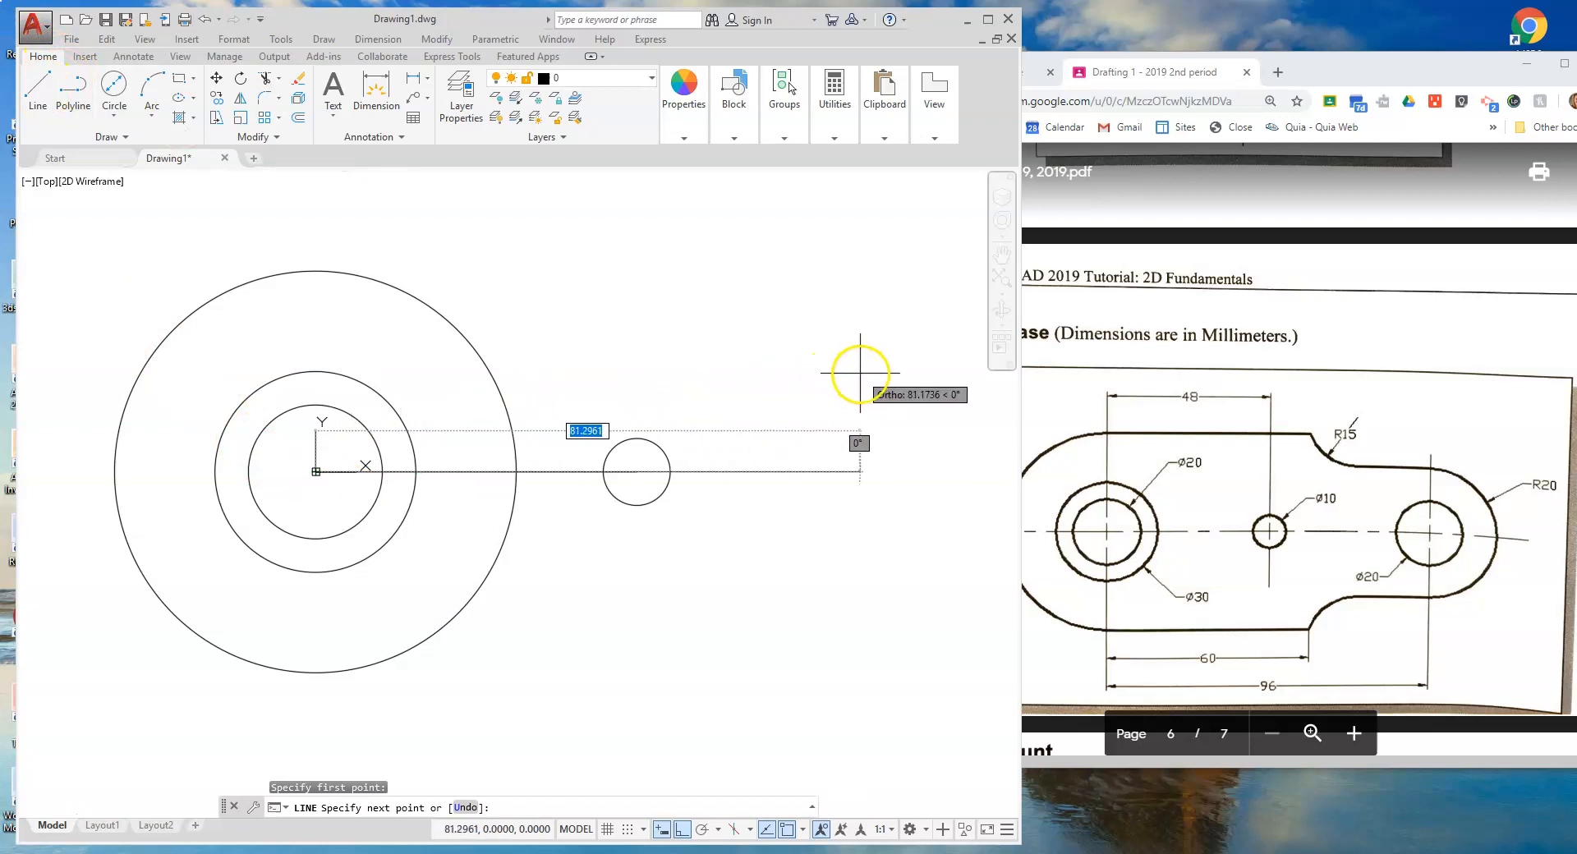
{"action": "key", "text": "Escape"}
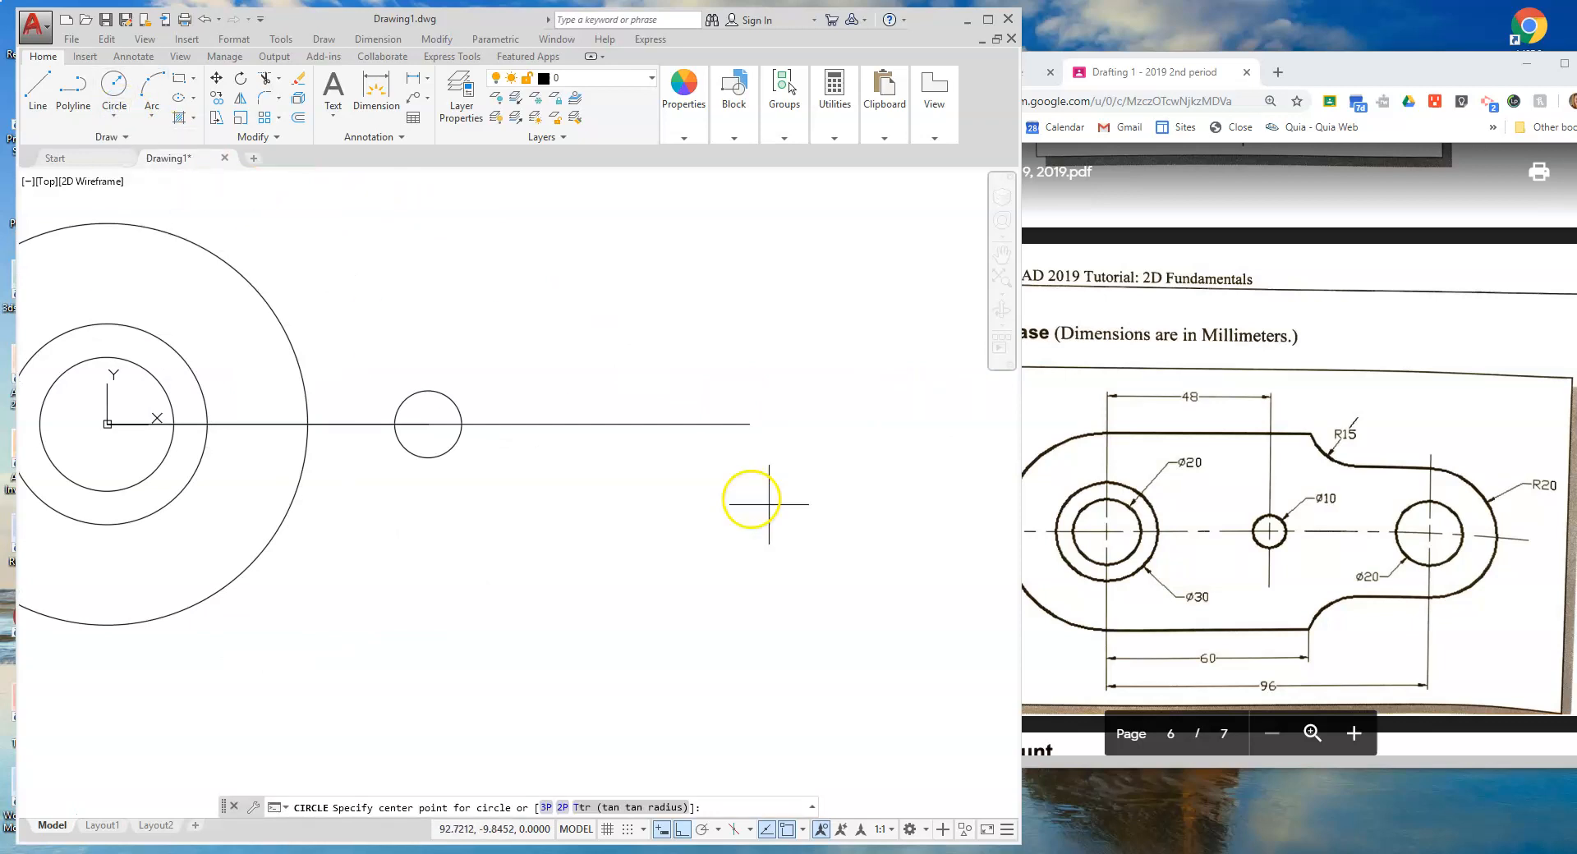
{"action": "left_click", "coordinate": [750, 423]}
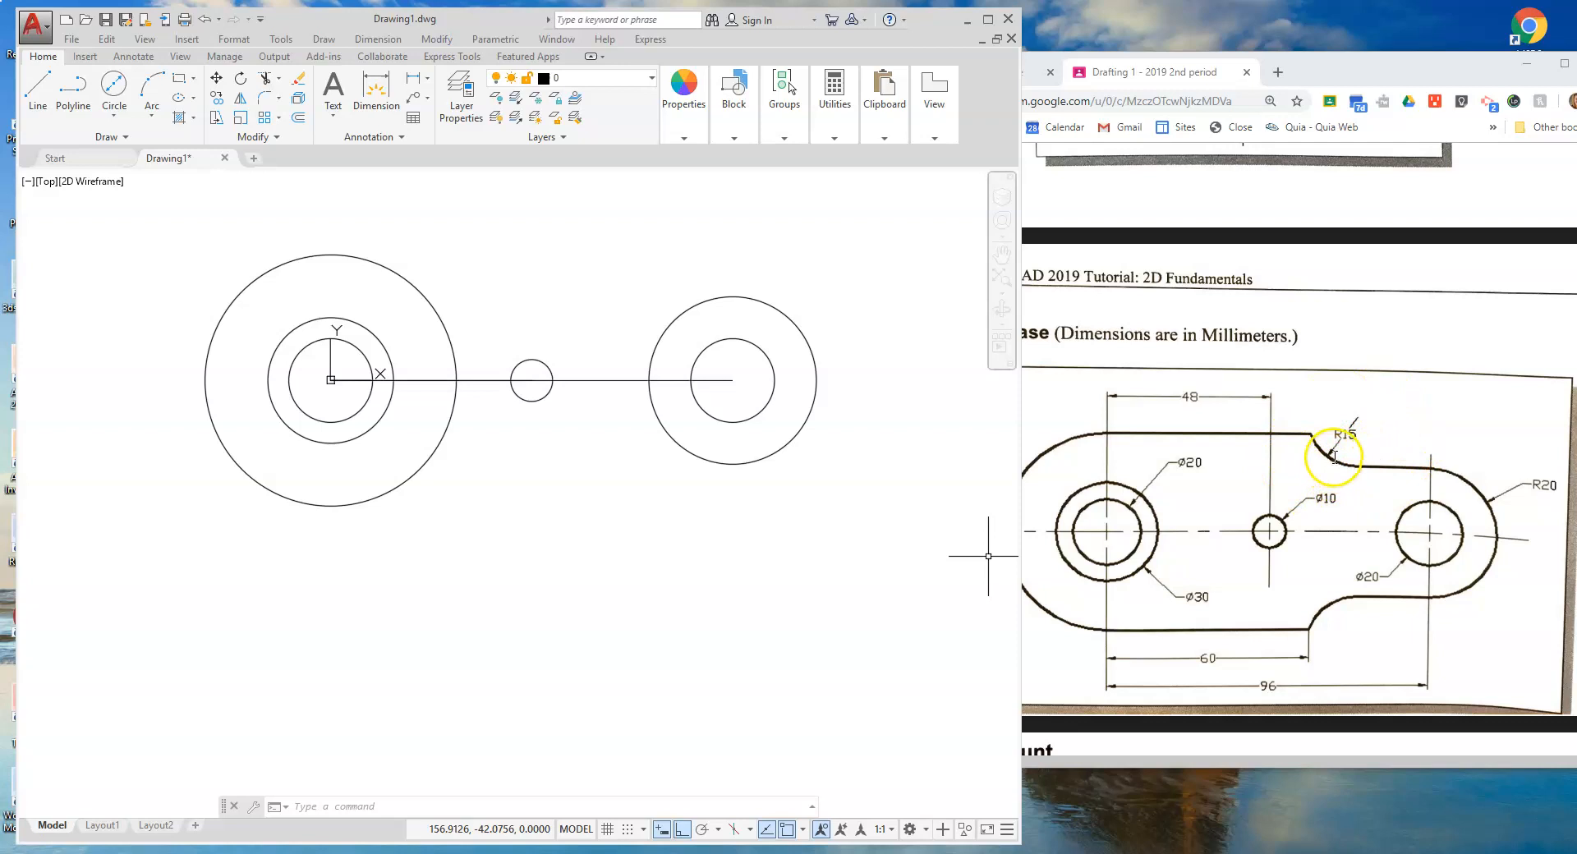
{"action": "scroll", "scroll_direction": "down", "scroll_amount": 3}
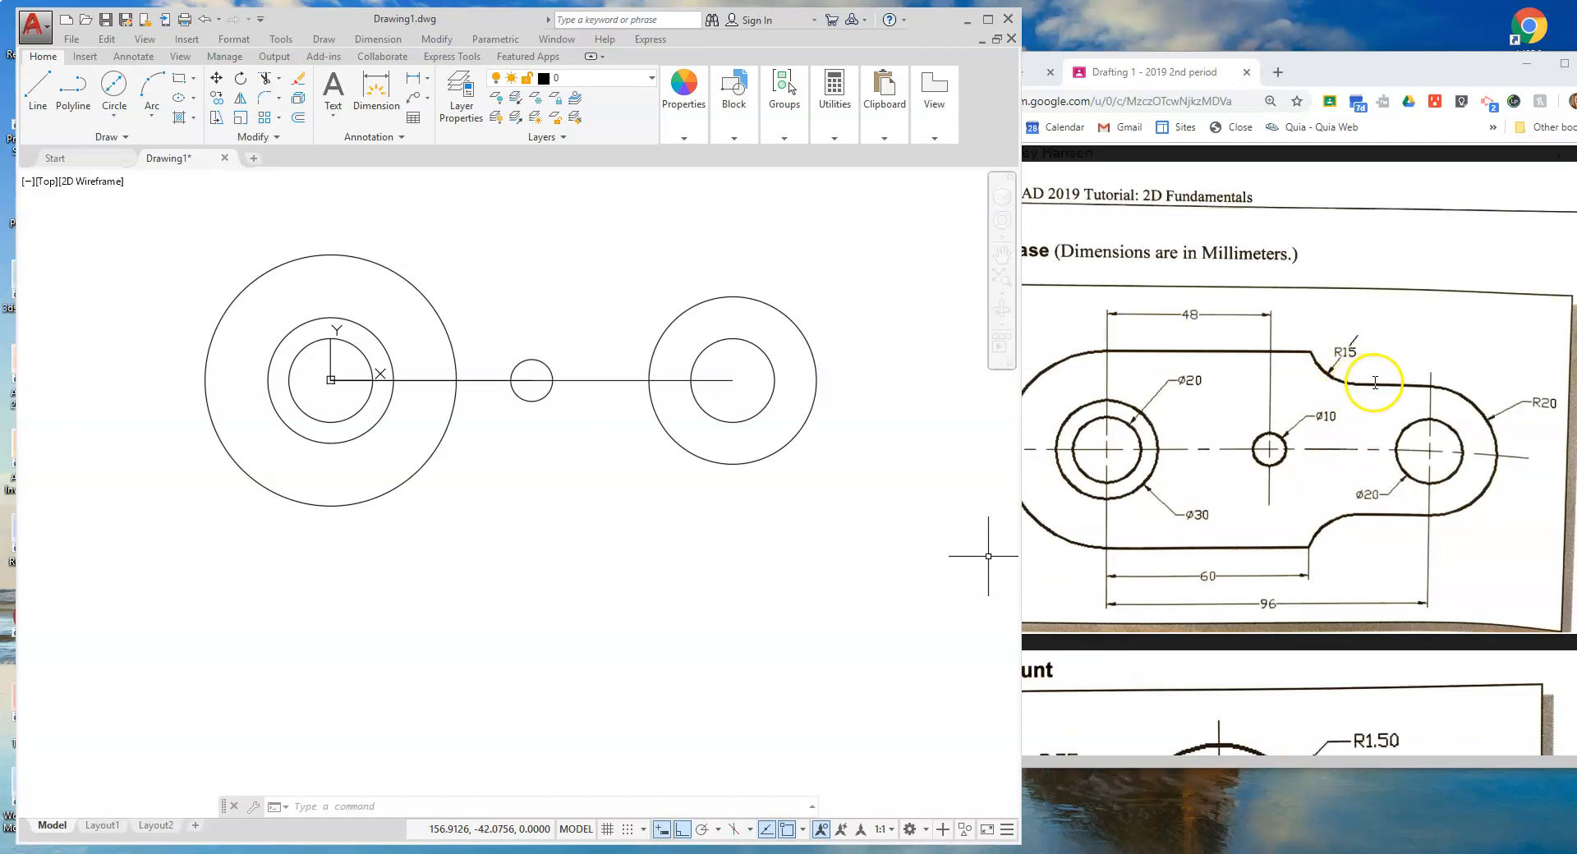
{"action": "mouse_move", "coordinate": [1404, 383]}
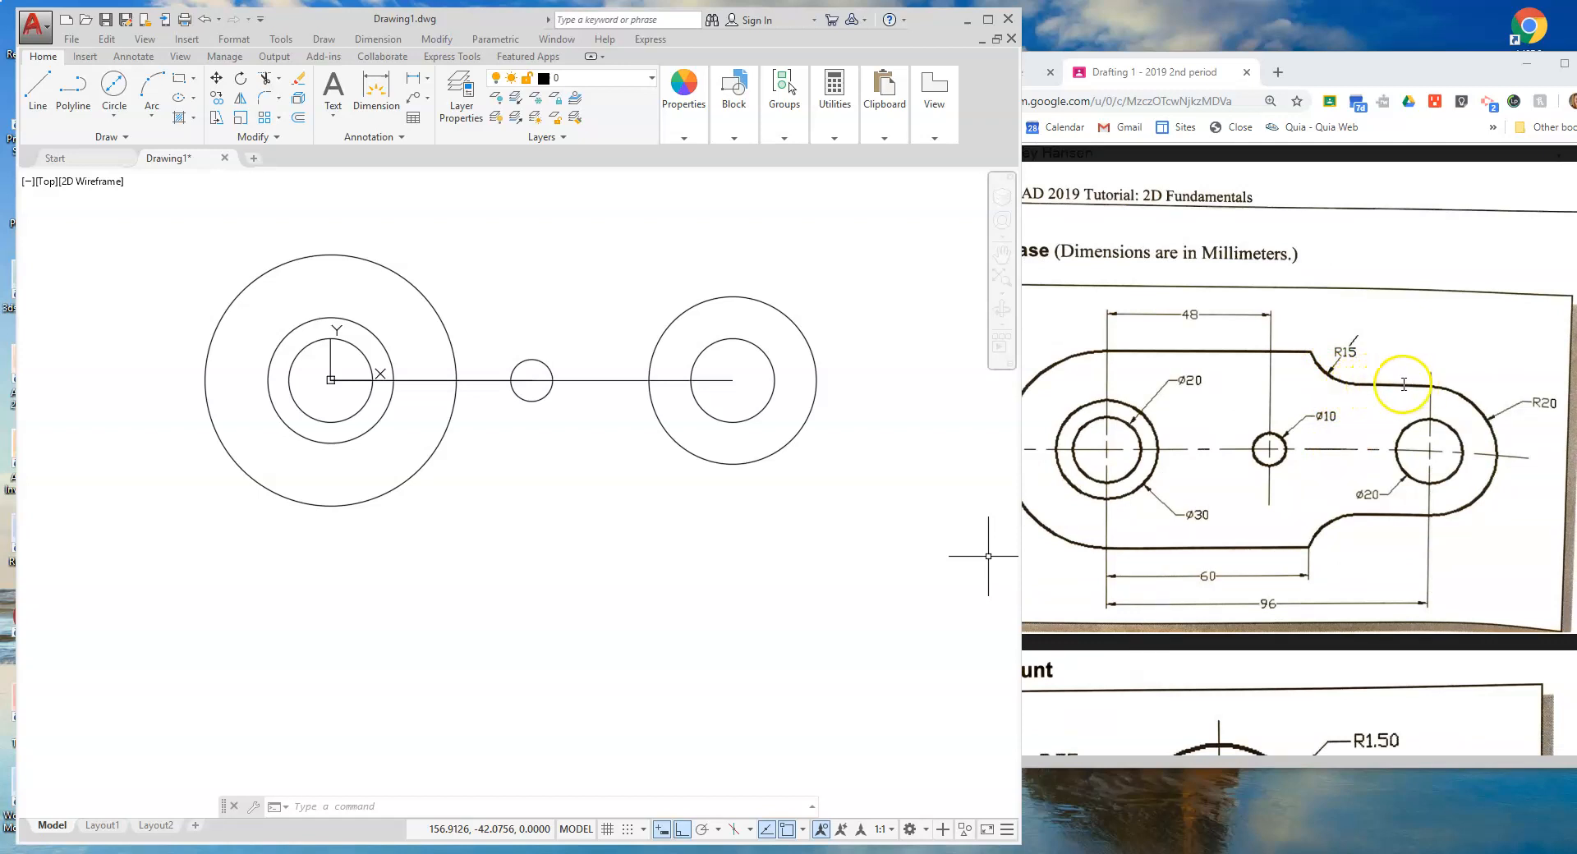
{"action": "mouse_move", "coordinate": [1319, 348]}
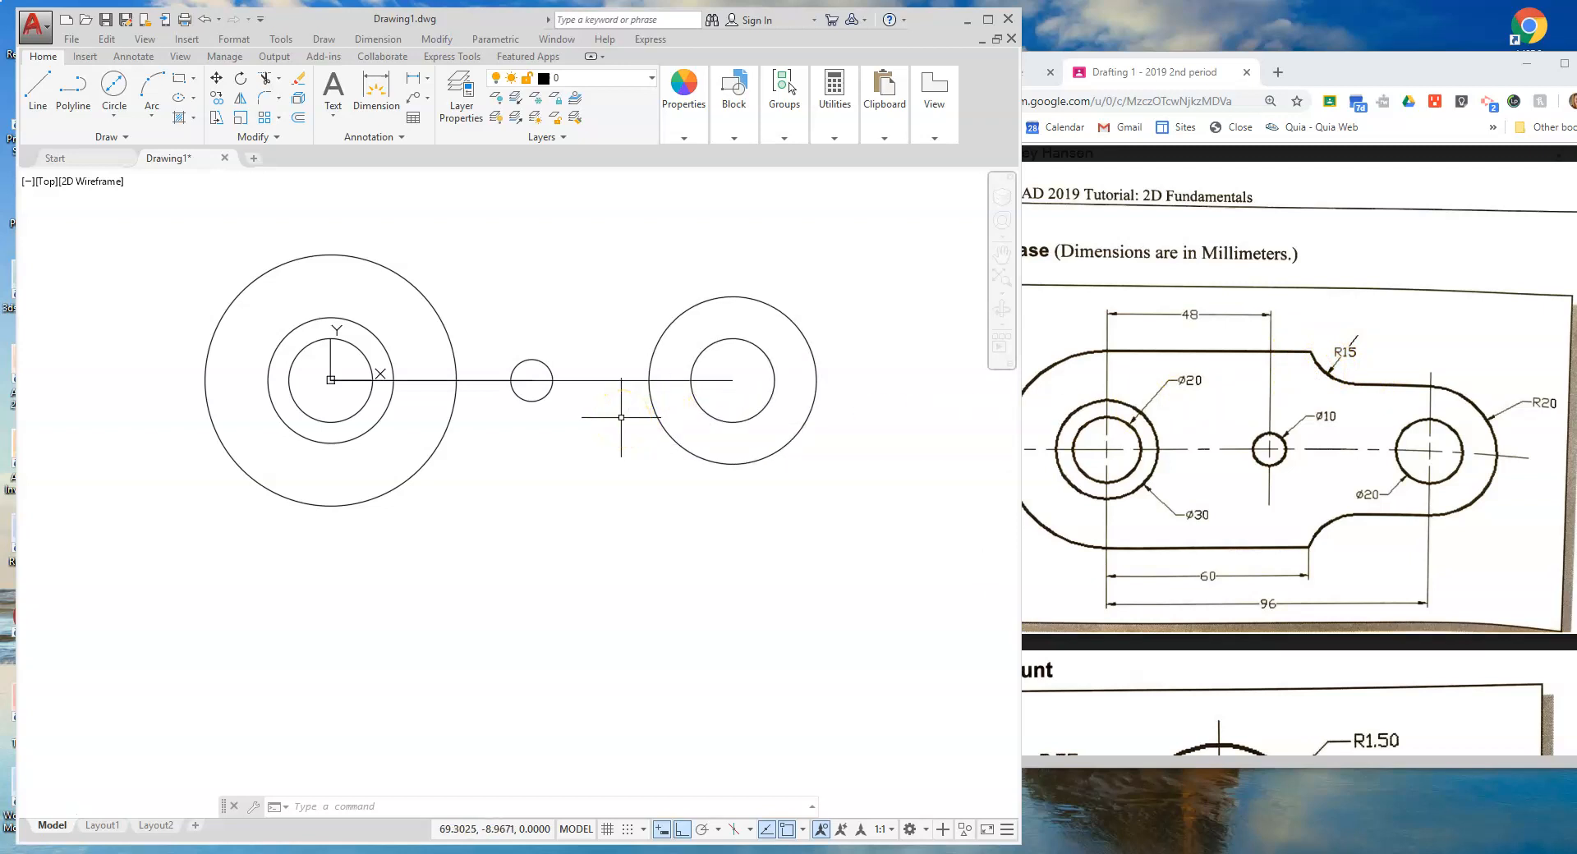
{"action": "mouse_move", "coordinate": [577, 381]}
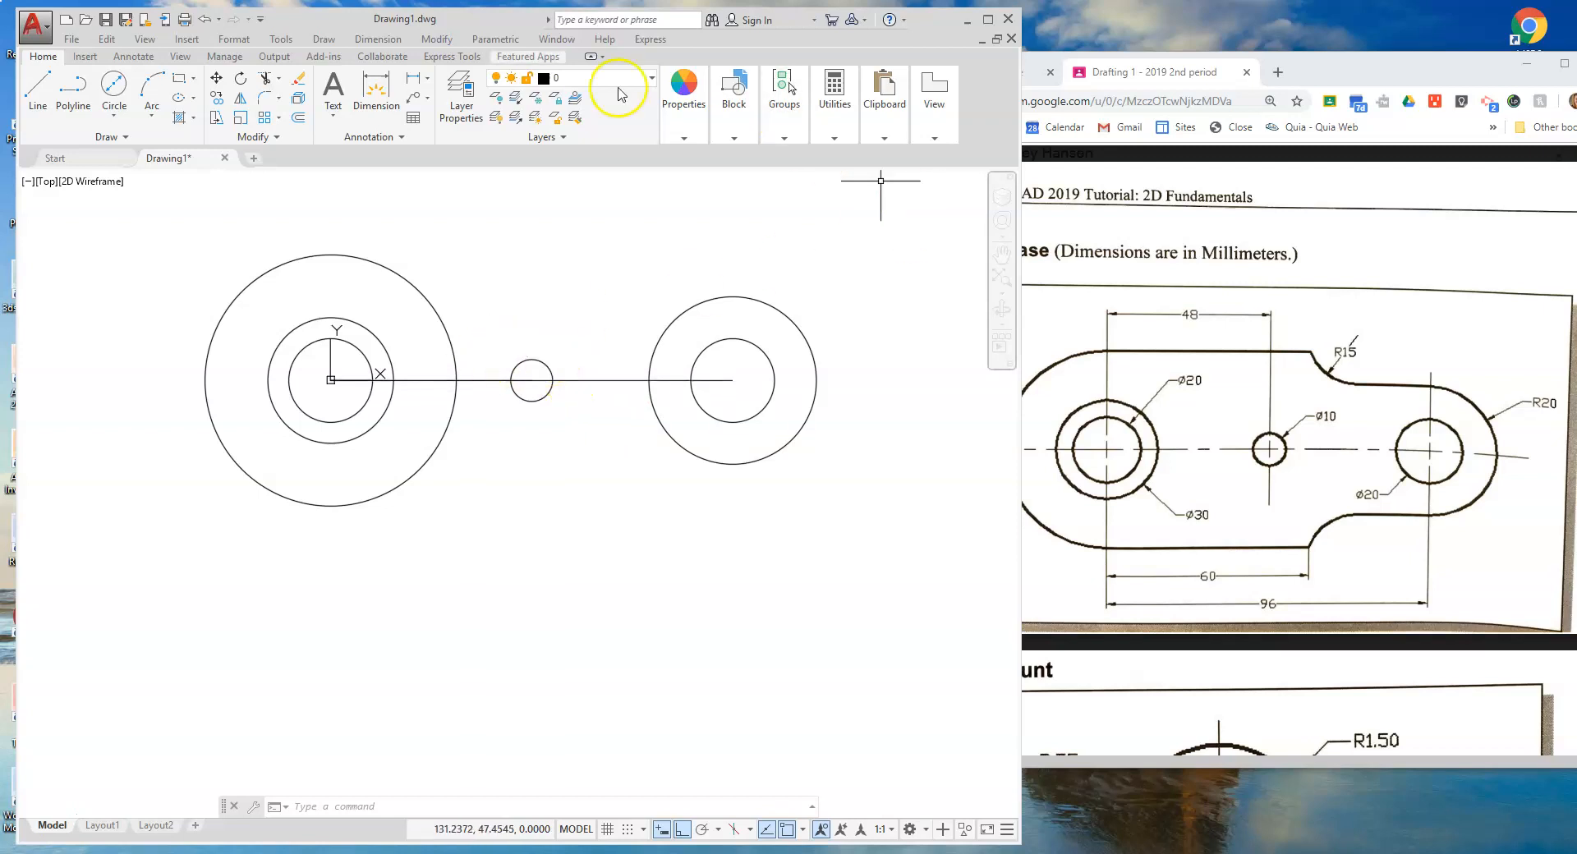
Draw lines from 0,±30 and 96,±20 along the circle tops and bottoms, toggling OSNAP
{"action": "left_click", "coordinate": [33, 87]}
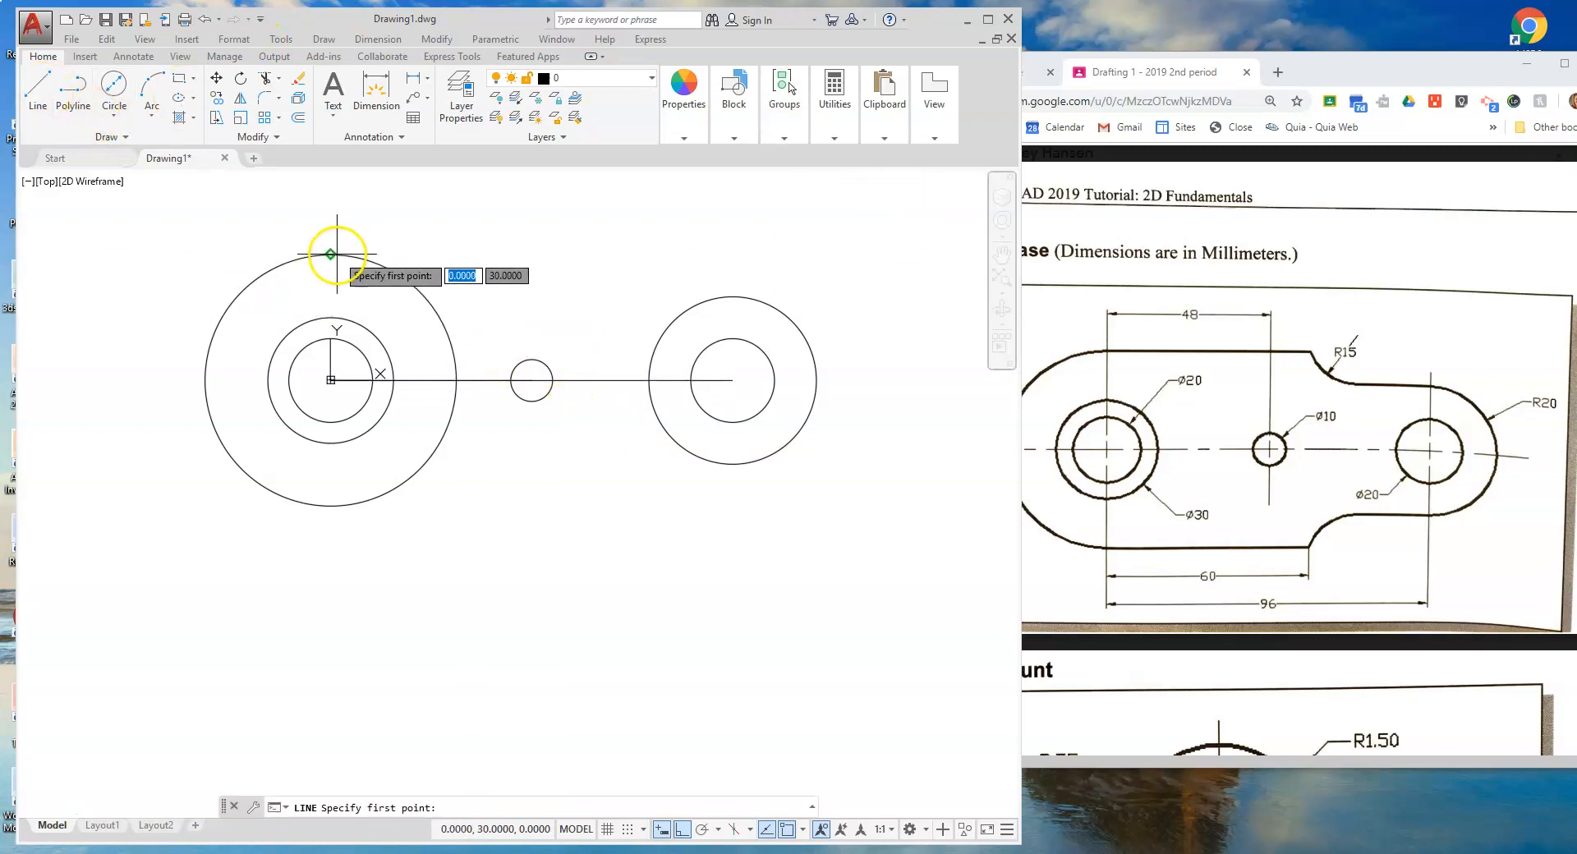
{"action": "left_click", "coordinate": [329, 254]}
{"action": "type", "text": "60"}
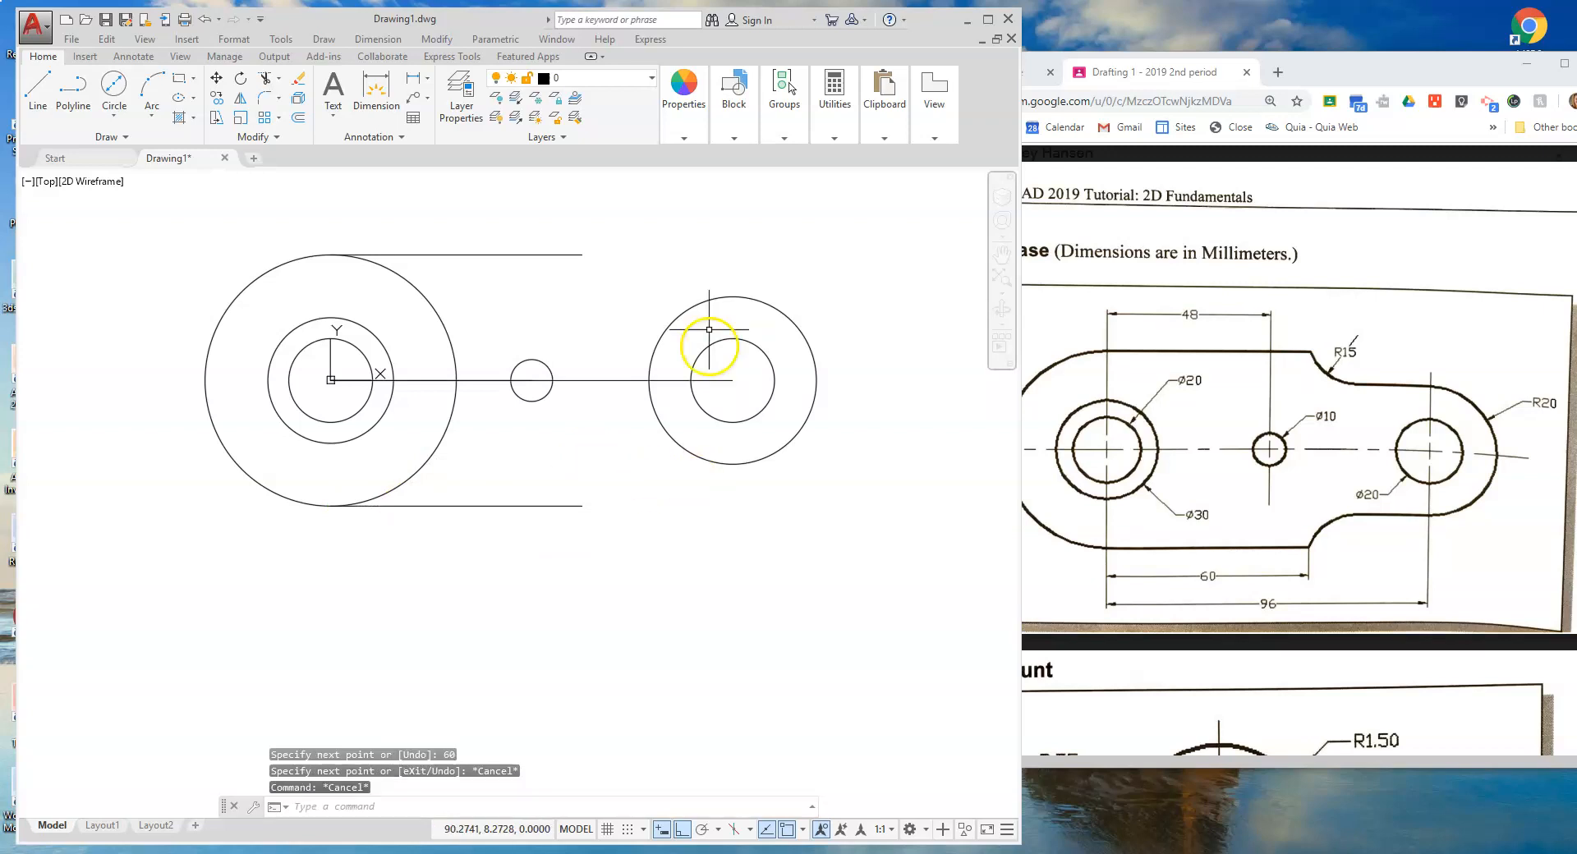
{"action": "left_click", "coordinate": [34, 86]}
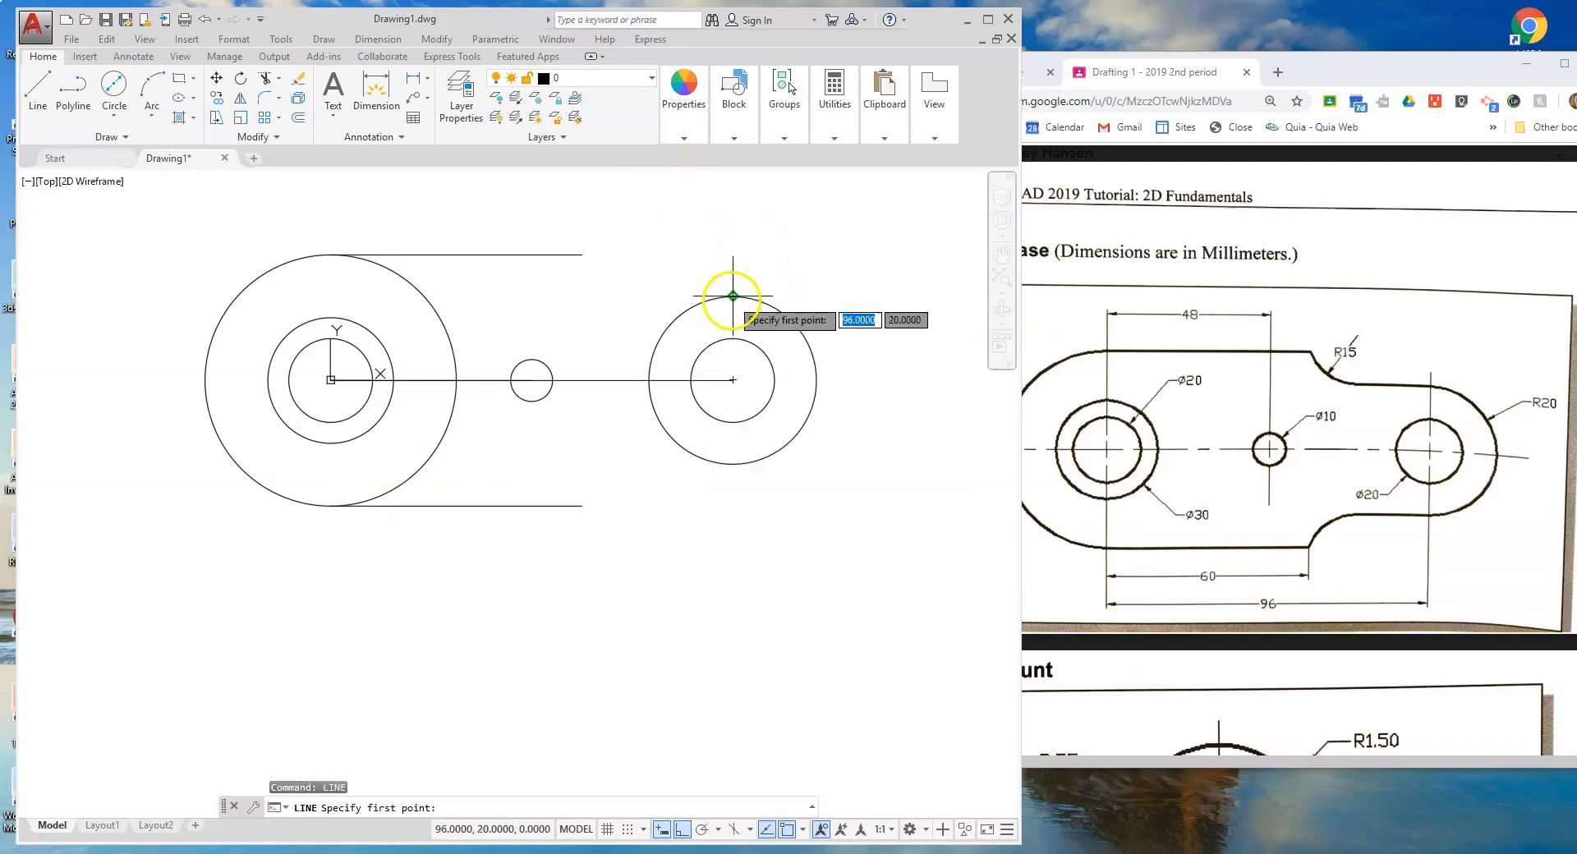
{"action": "left_click", "coordinate": [733, 297]}
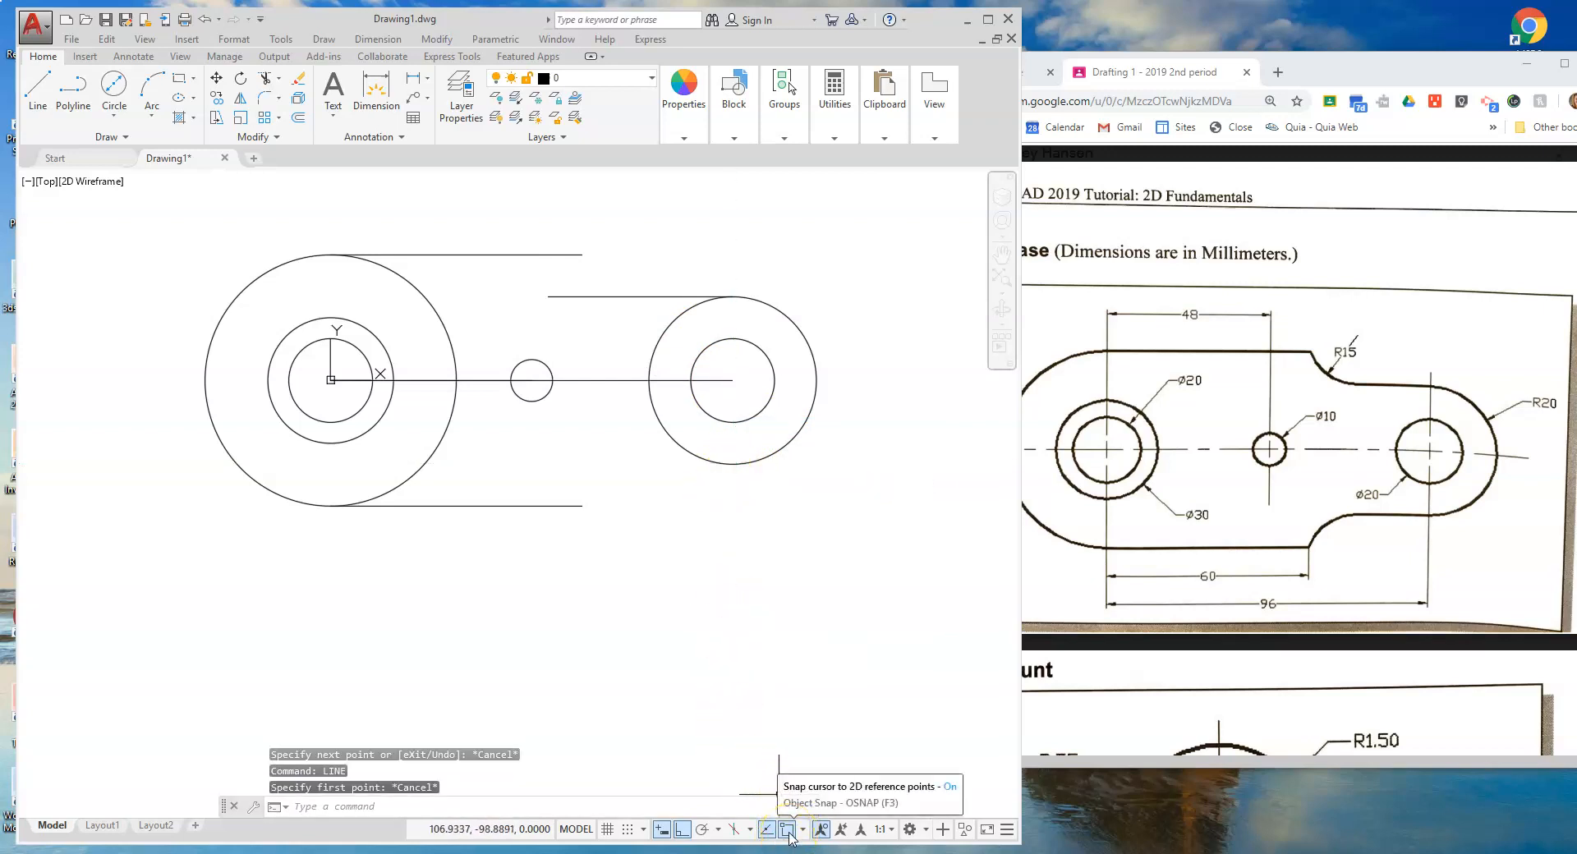
{"action": "left_click", "coordinate": [791, 829]}
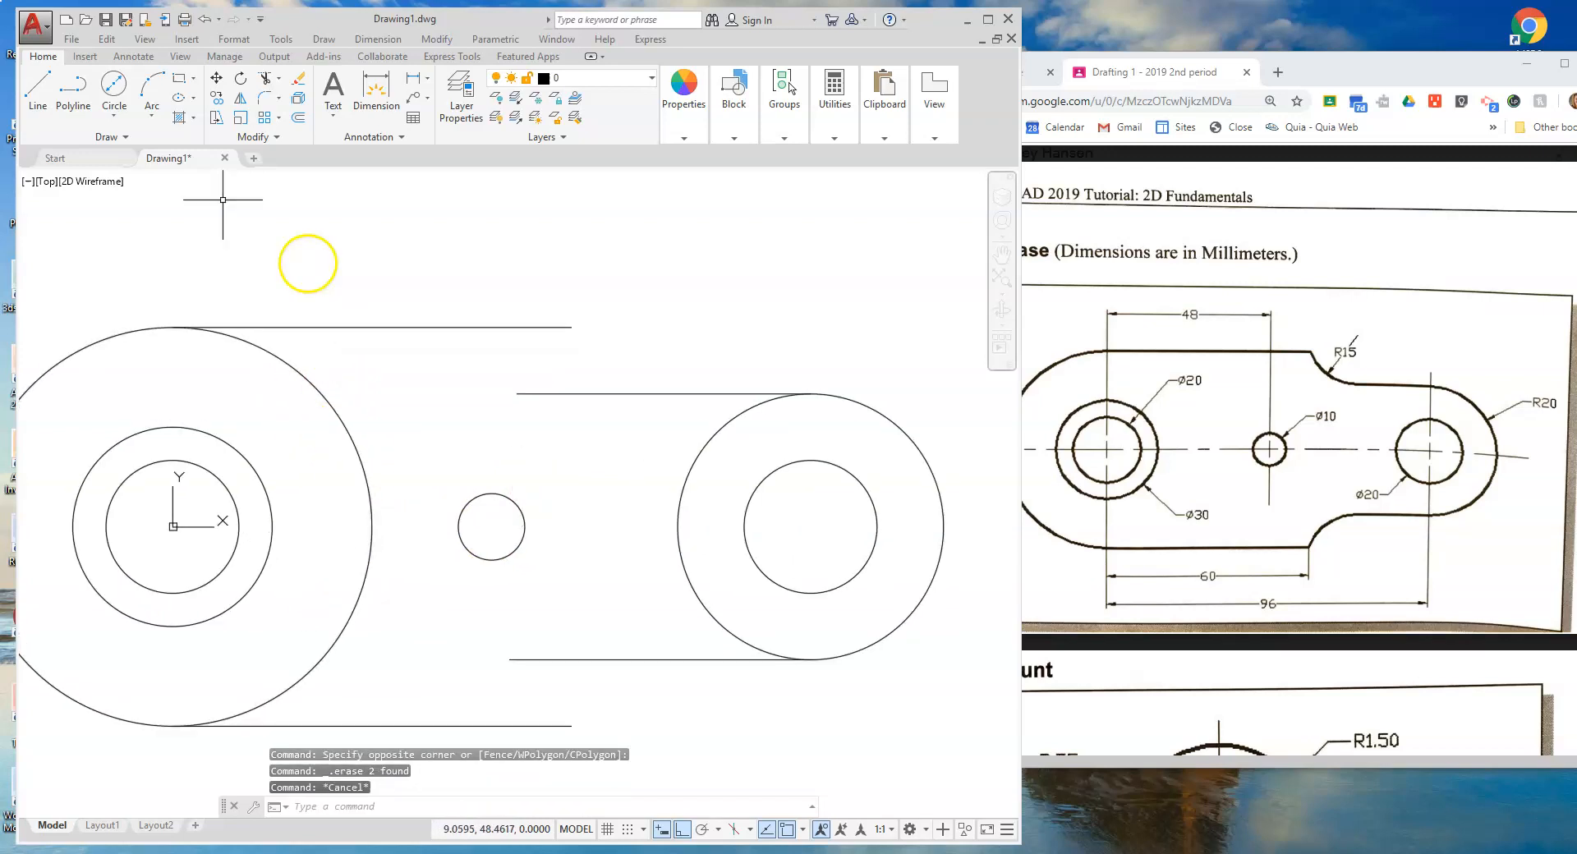
{"action": "left_click", "coordinate": [115, 83]}
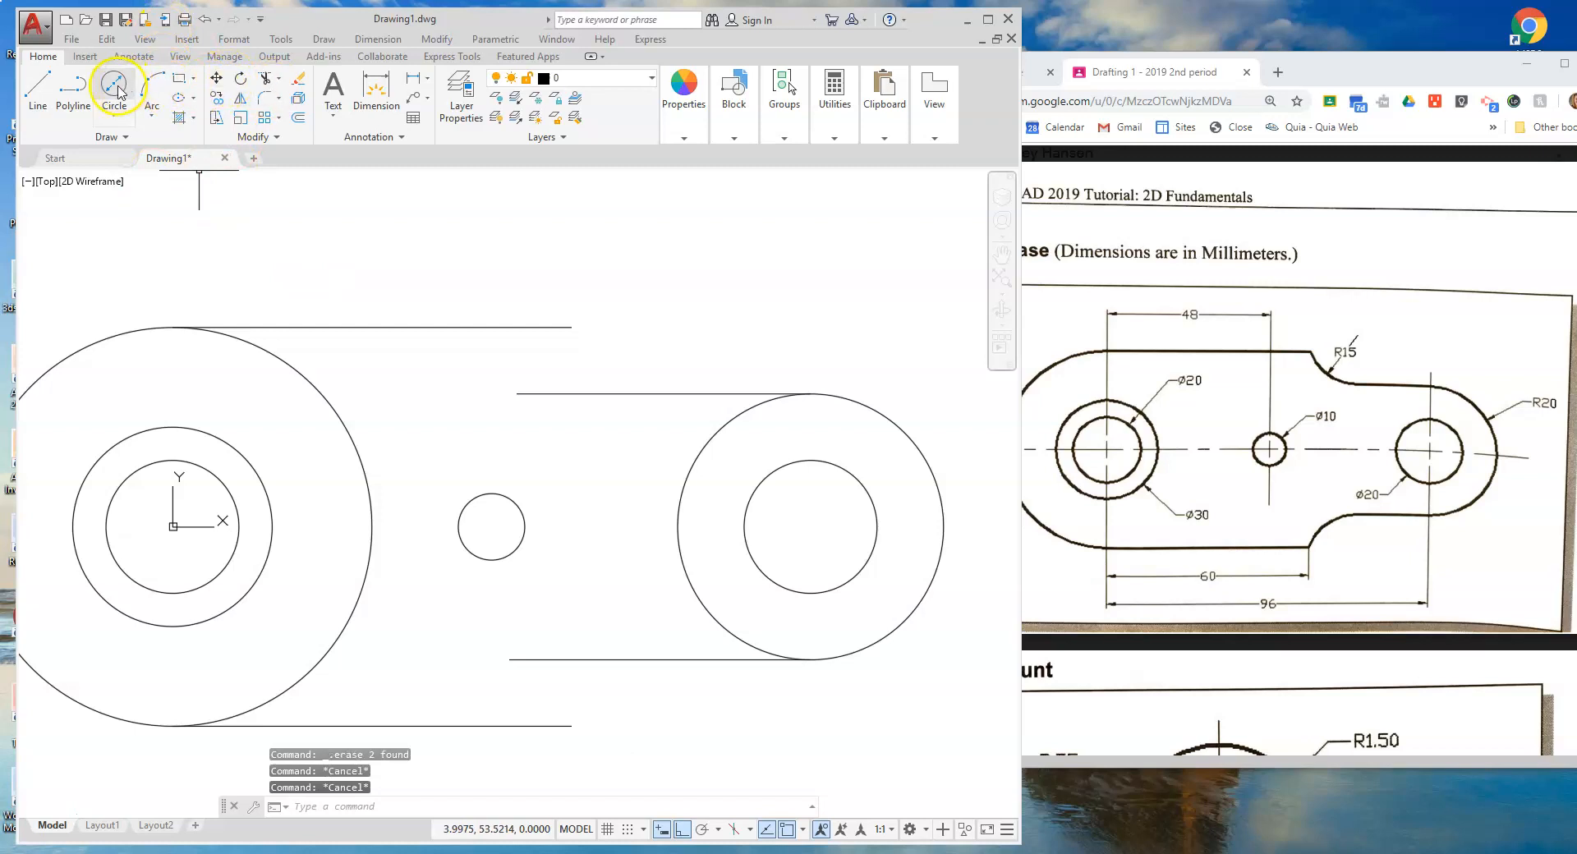
Draw a radius 15 circle and move it against the upper lines between lugs
{"action": "left_click", "coordinate": [112, 86]}
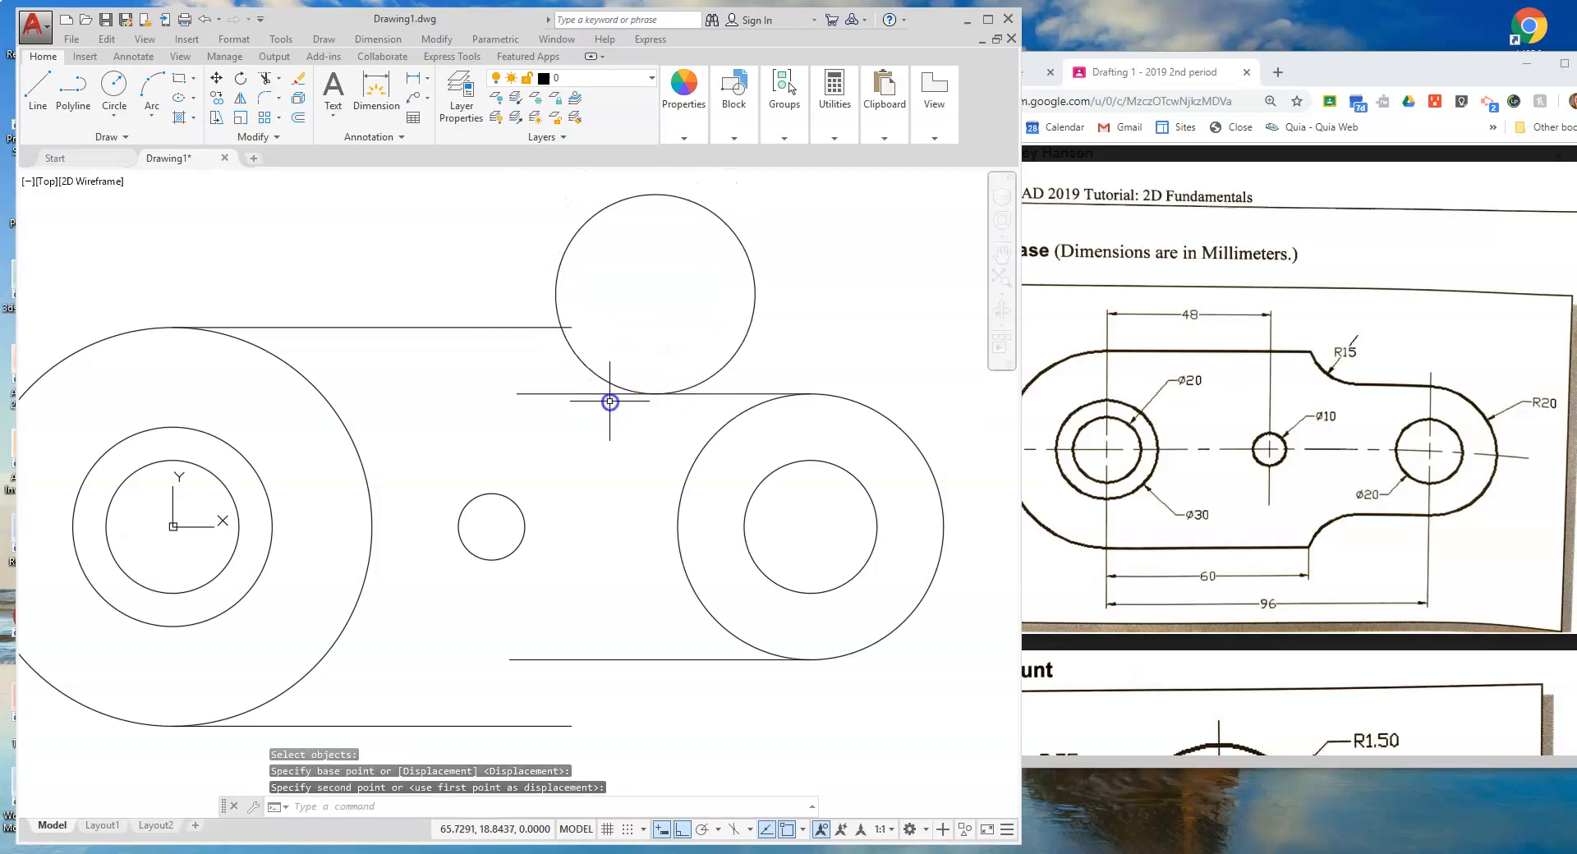
{"action": "mouse_move", "coordinate": [655, 395]}
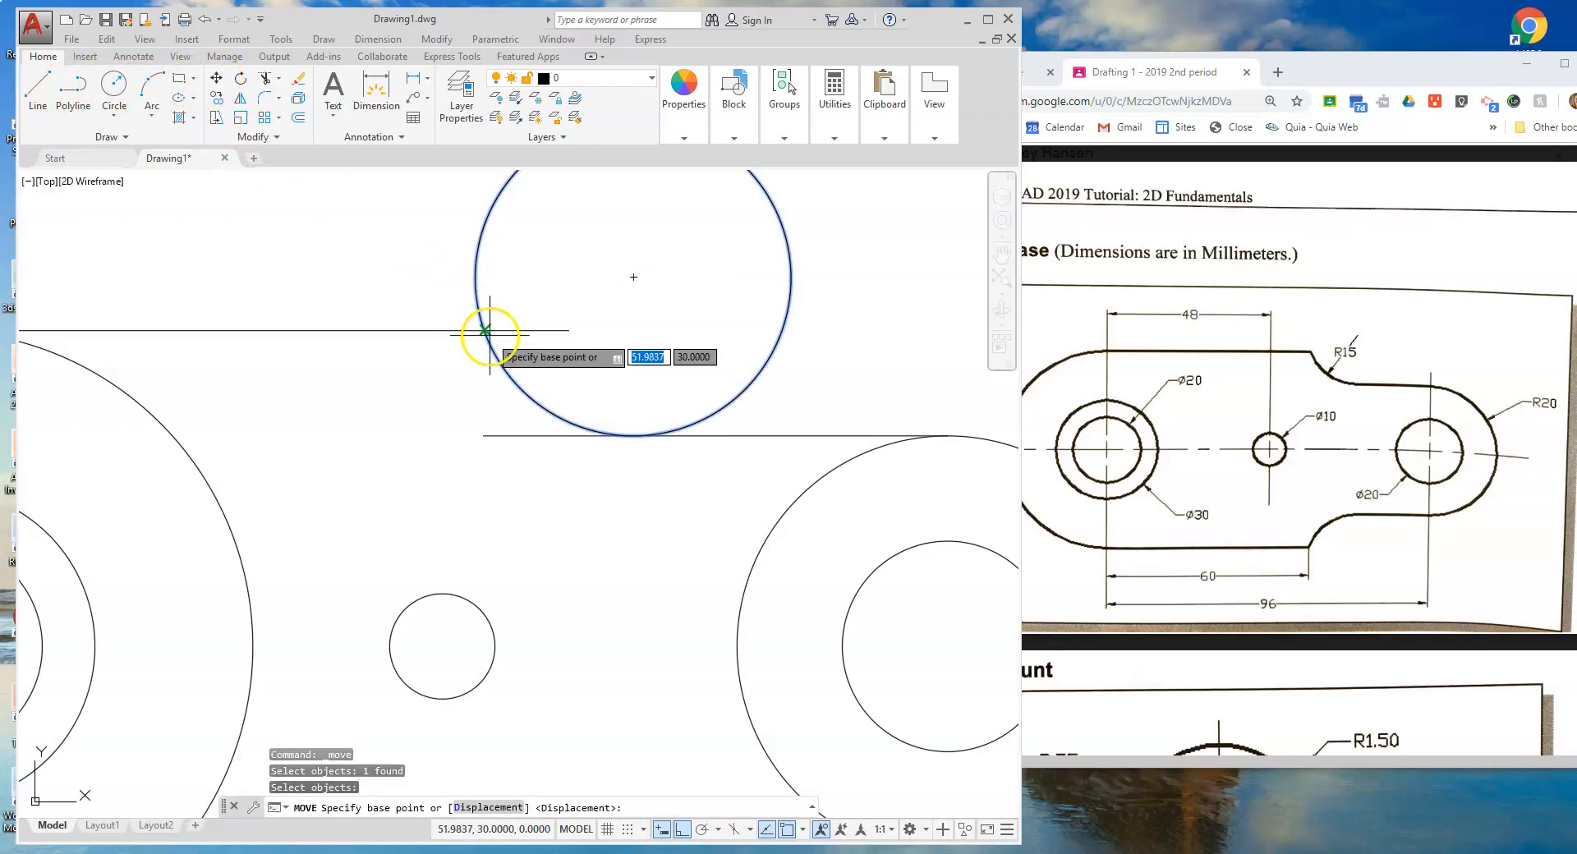
{"action": "left_click", "coordinate": [482, 332]}
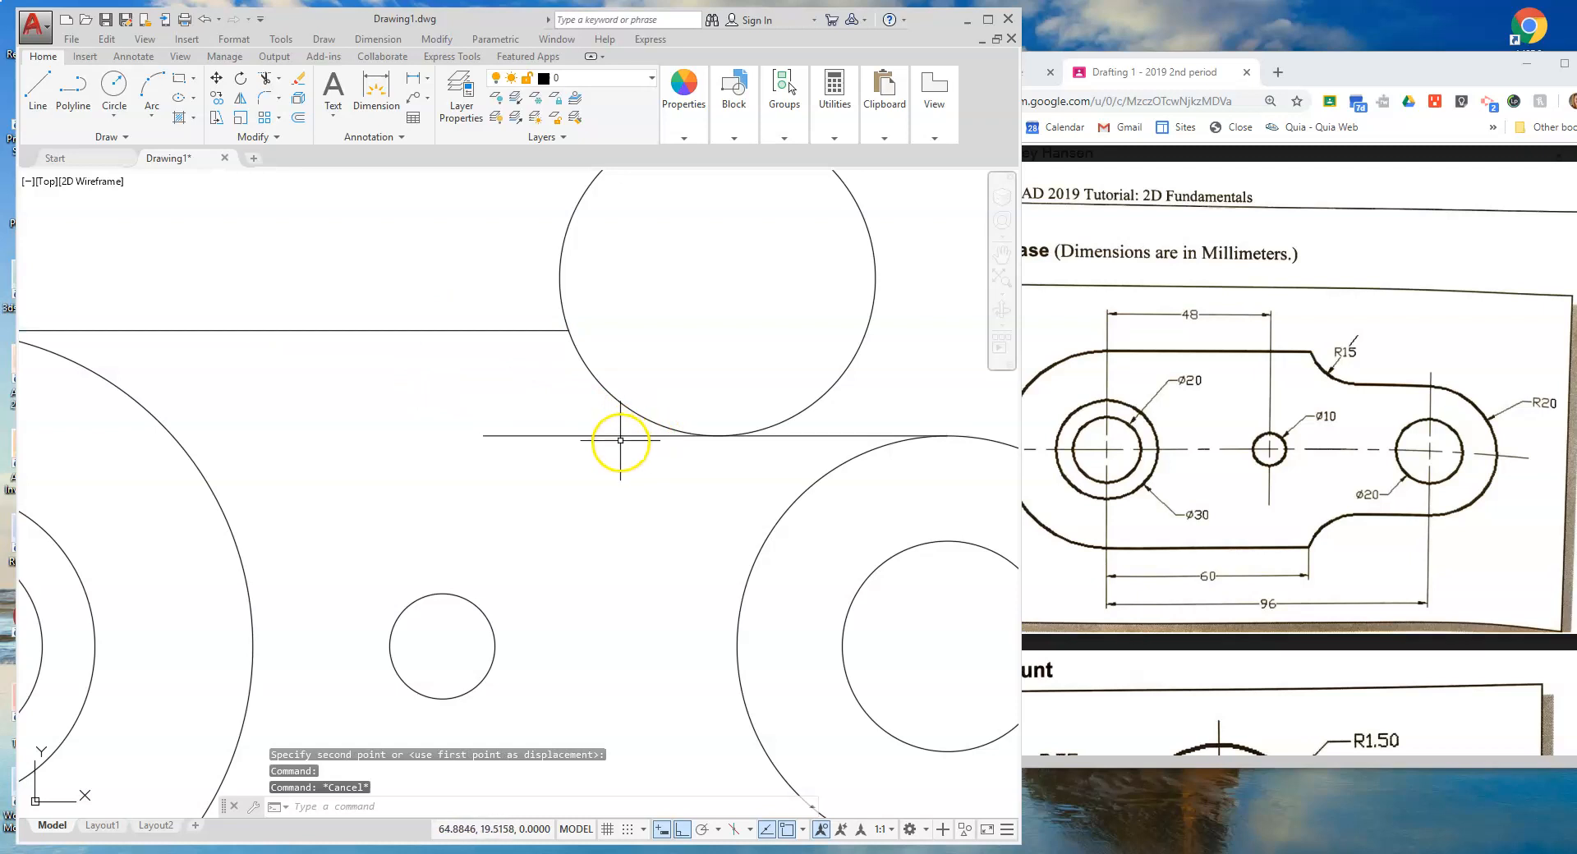
{"action": "left_click_drag", "start_coordinate": [619, 443], "coordinate": [670, 415]}
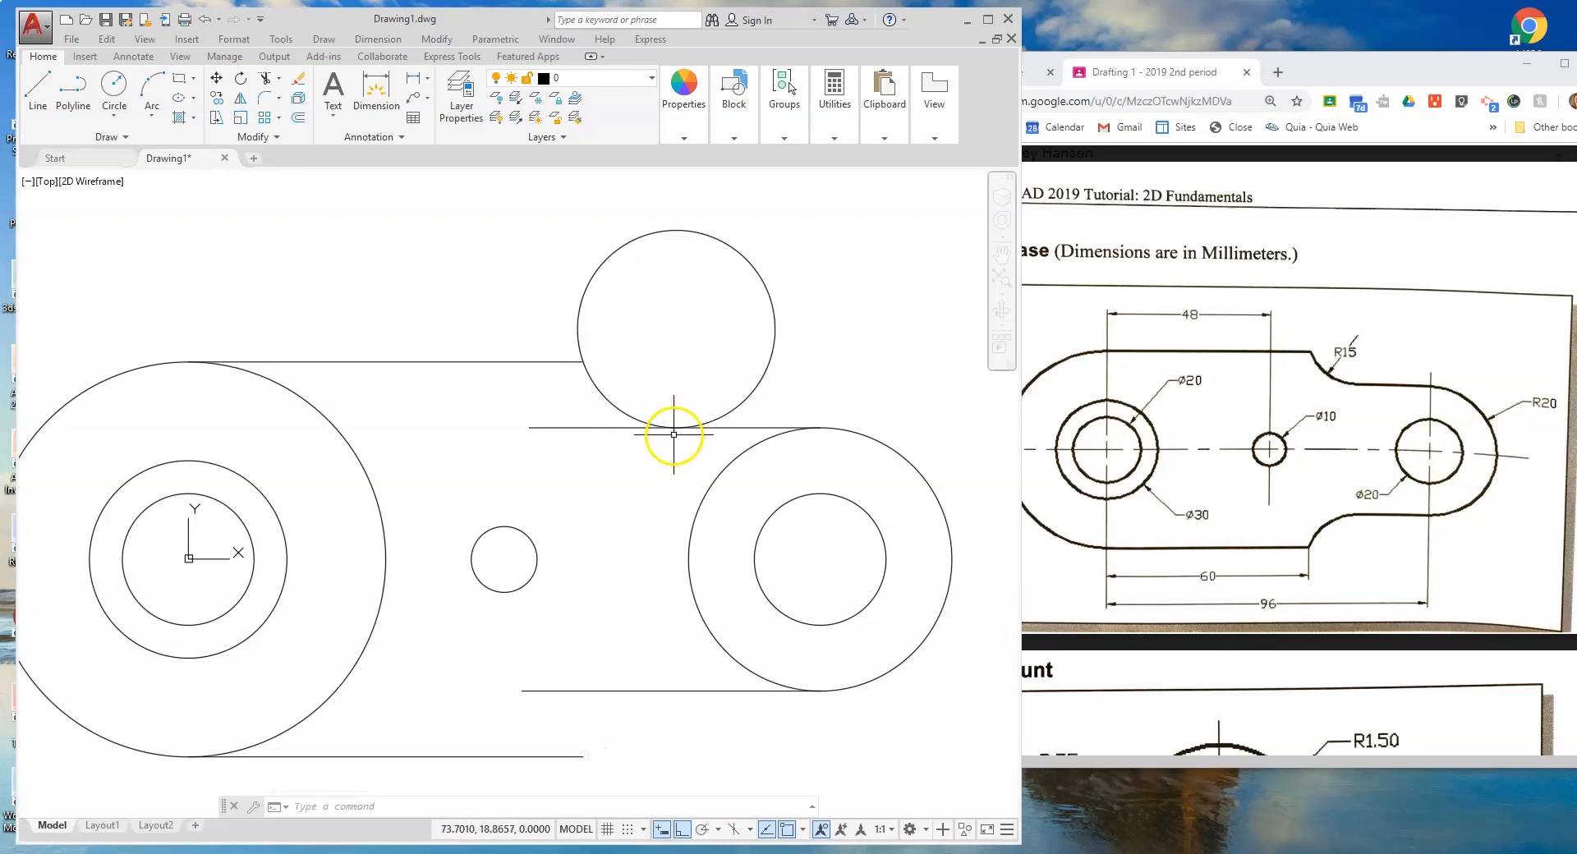
{"action": "mouse_move", "coordinate": [584, 370]}
{"action": "type", "text": "move"}
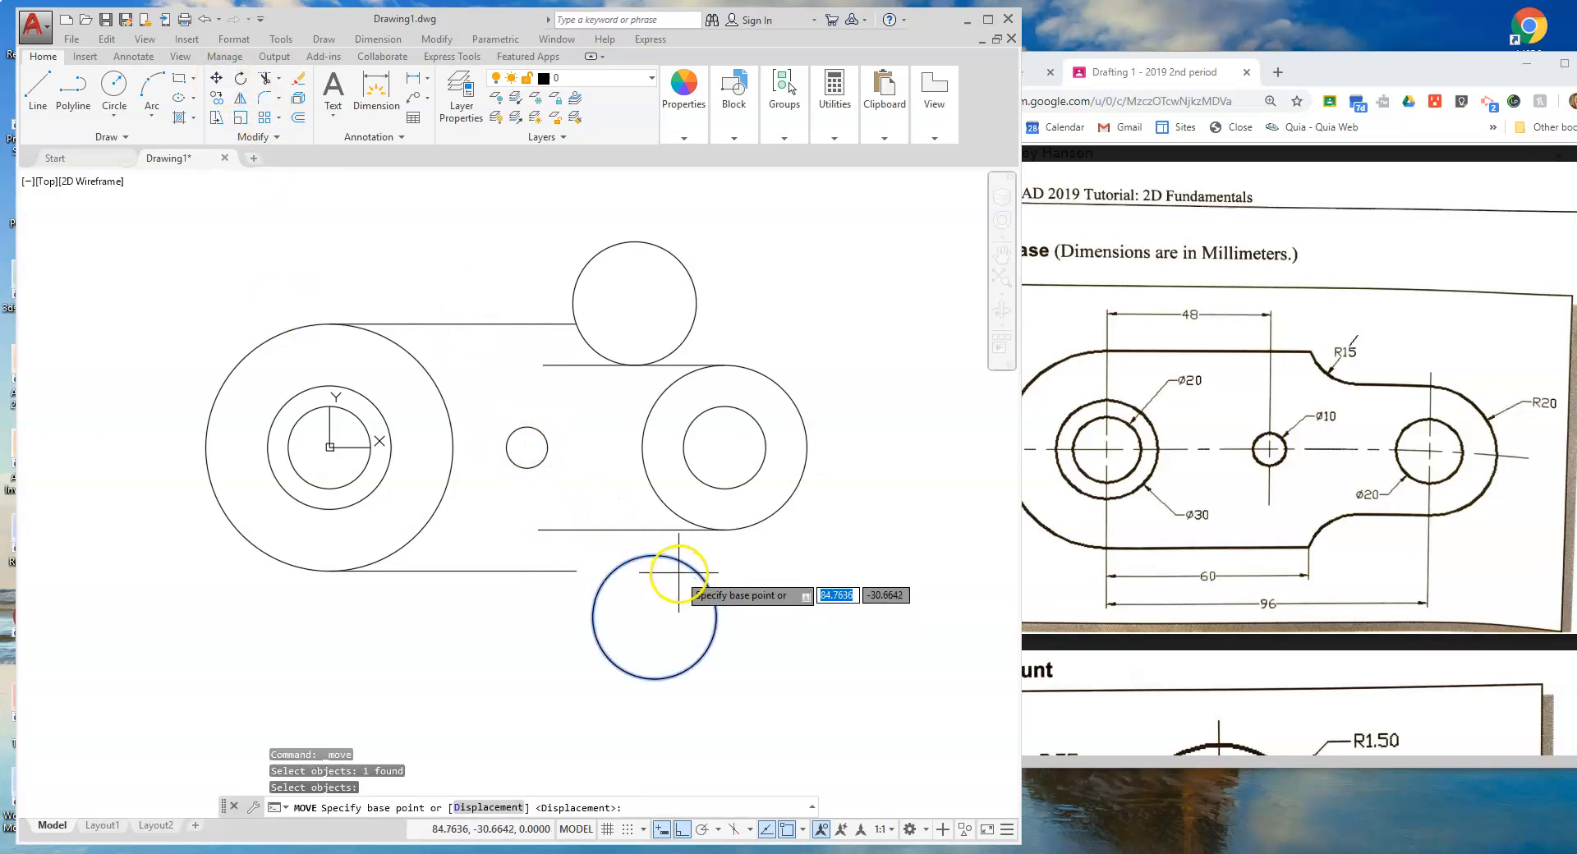
Move the lower circle tangent to the bottom lines using Repeat MOVE
{"action": "left_click", "coordinate": [676, 581]}
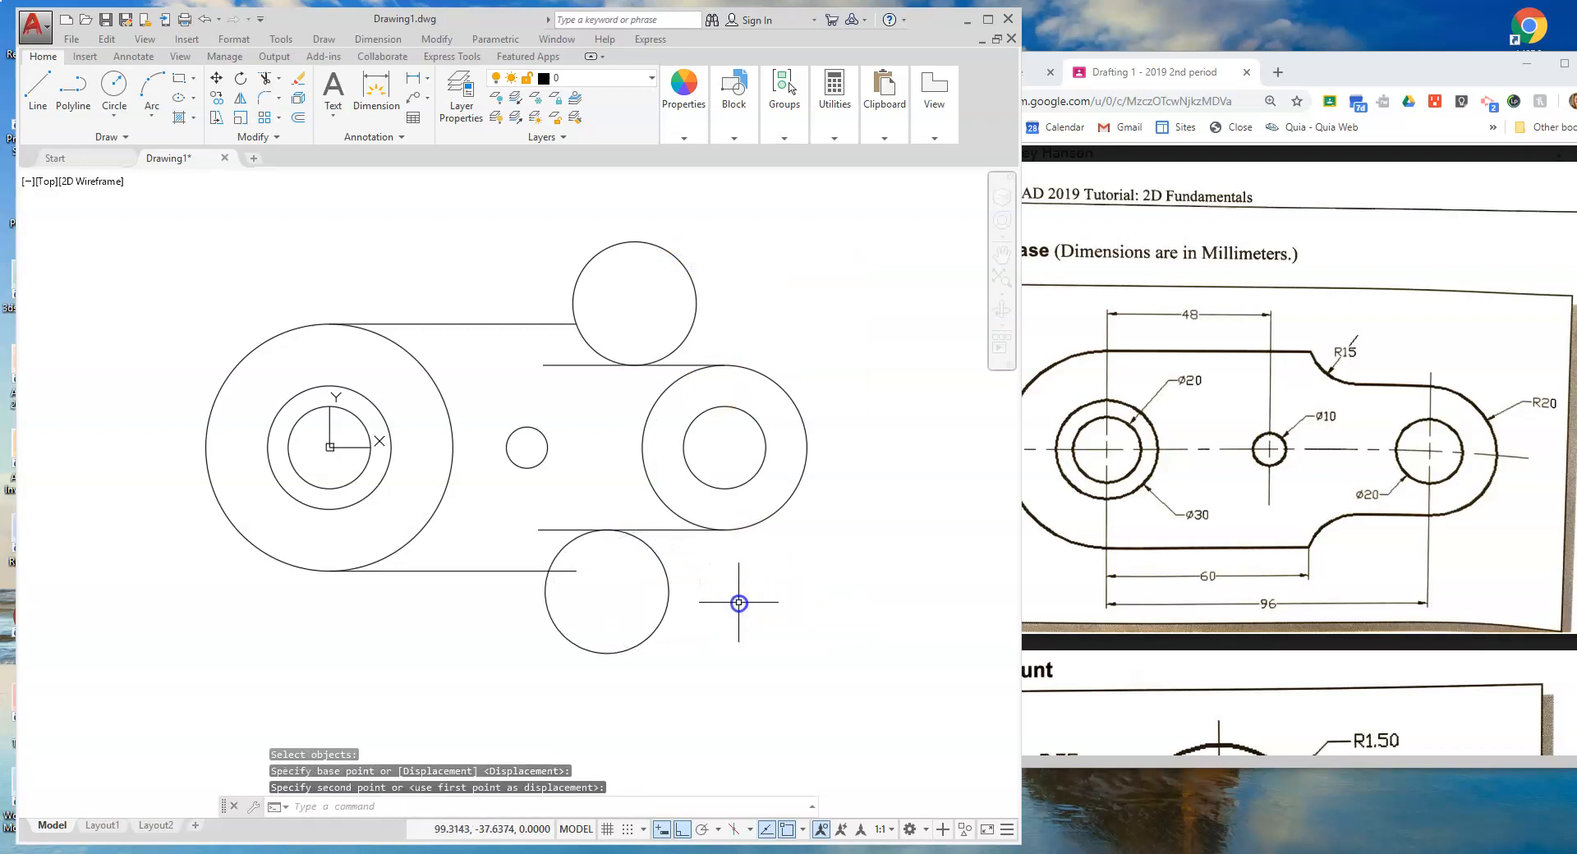
{"action": "right_click", "coordinate": [739, 604]}
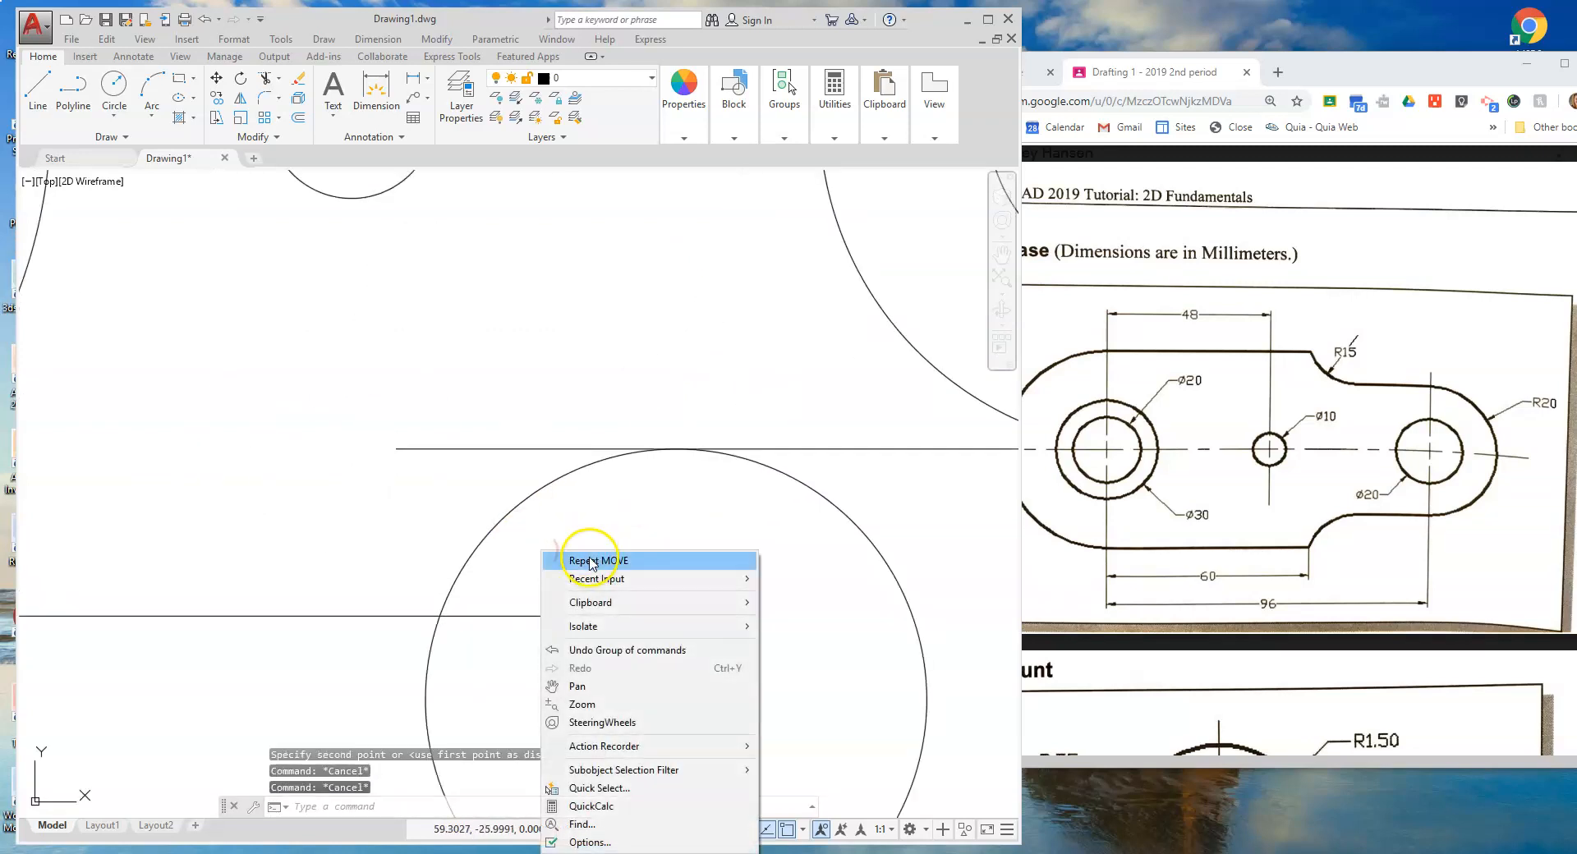
{"action": "left_click", "coordinate": [598, 560]}
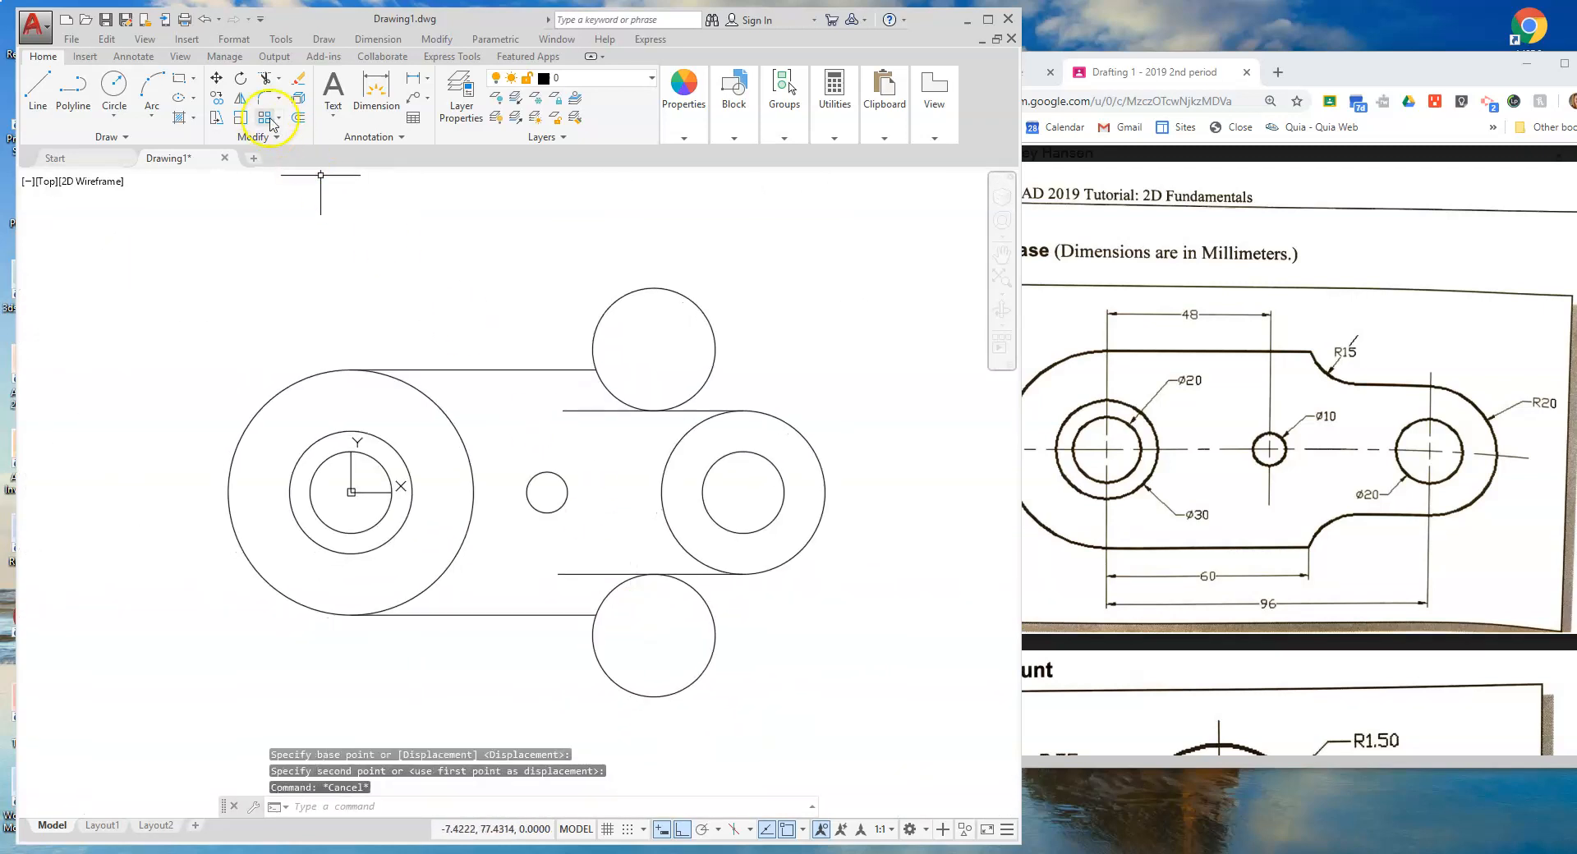
{"action": "mouse_move", "coordinate": [266, 78]}
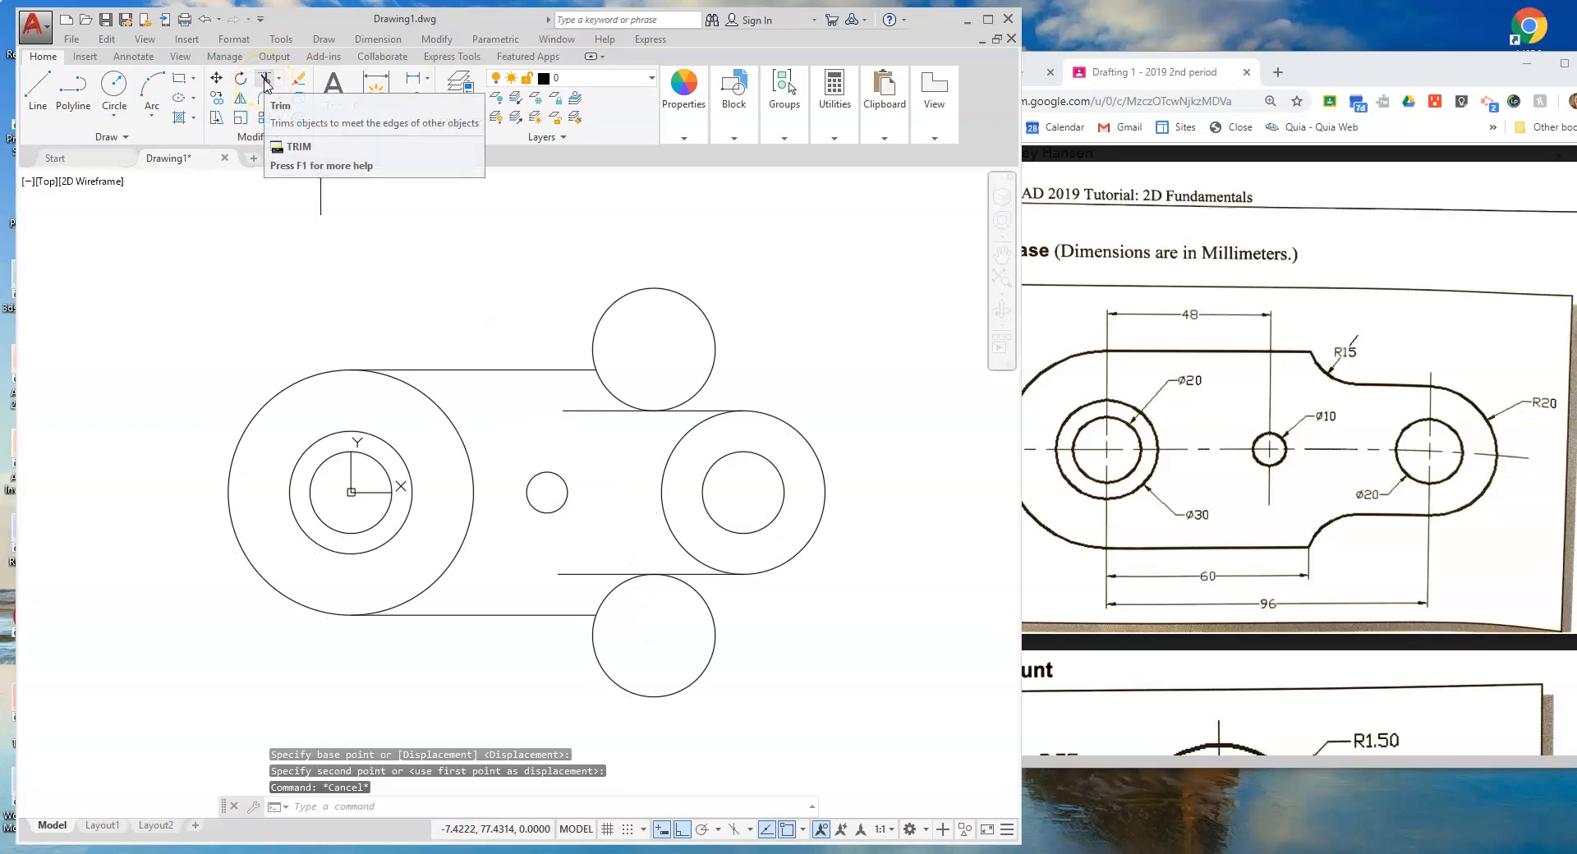
Trim the unwanted circle arcs and line ends between the lugs
{"action": "left_click", "coordinate": [264, 78]}
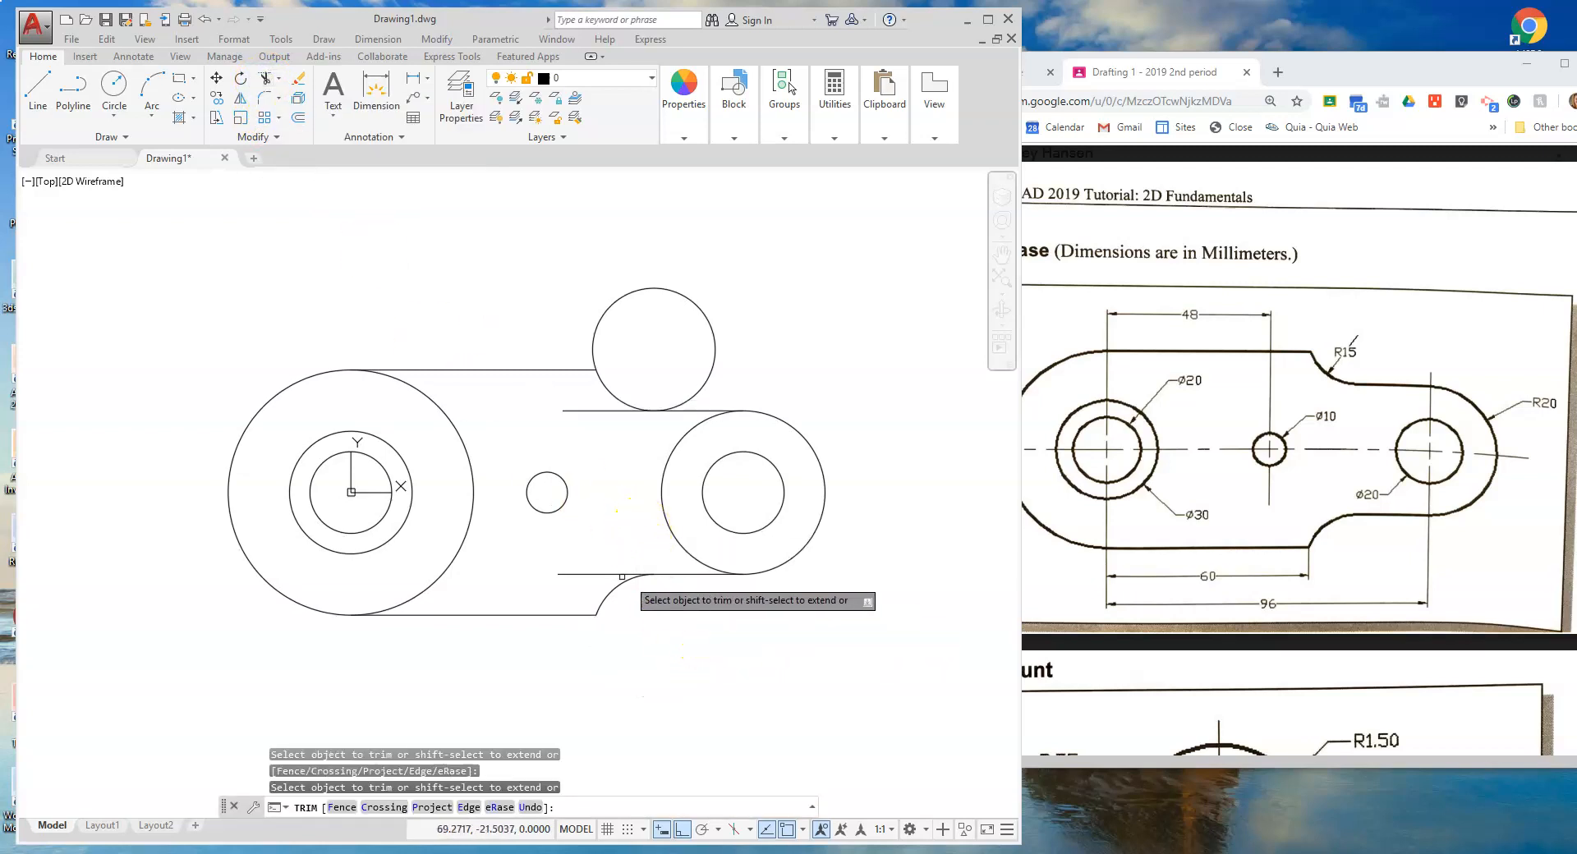
{"action": "left_click", "coordinate": [581, 410]}
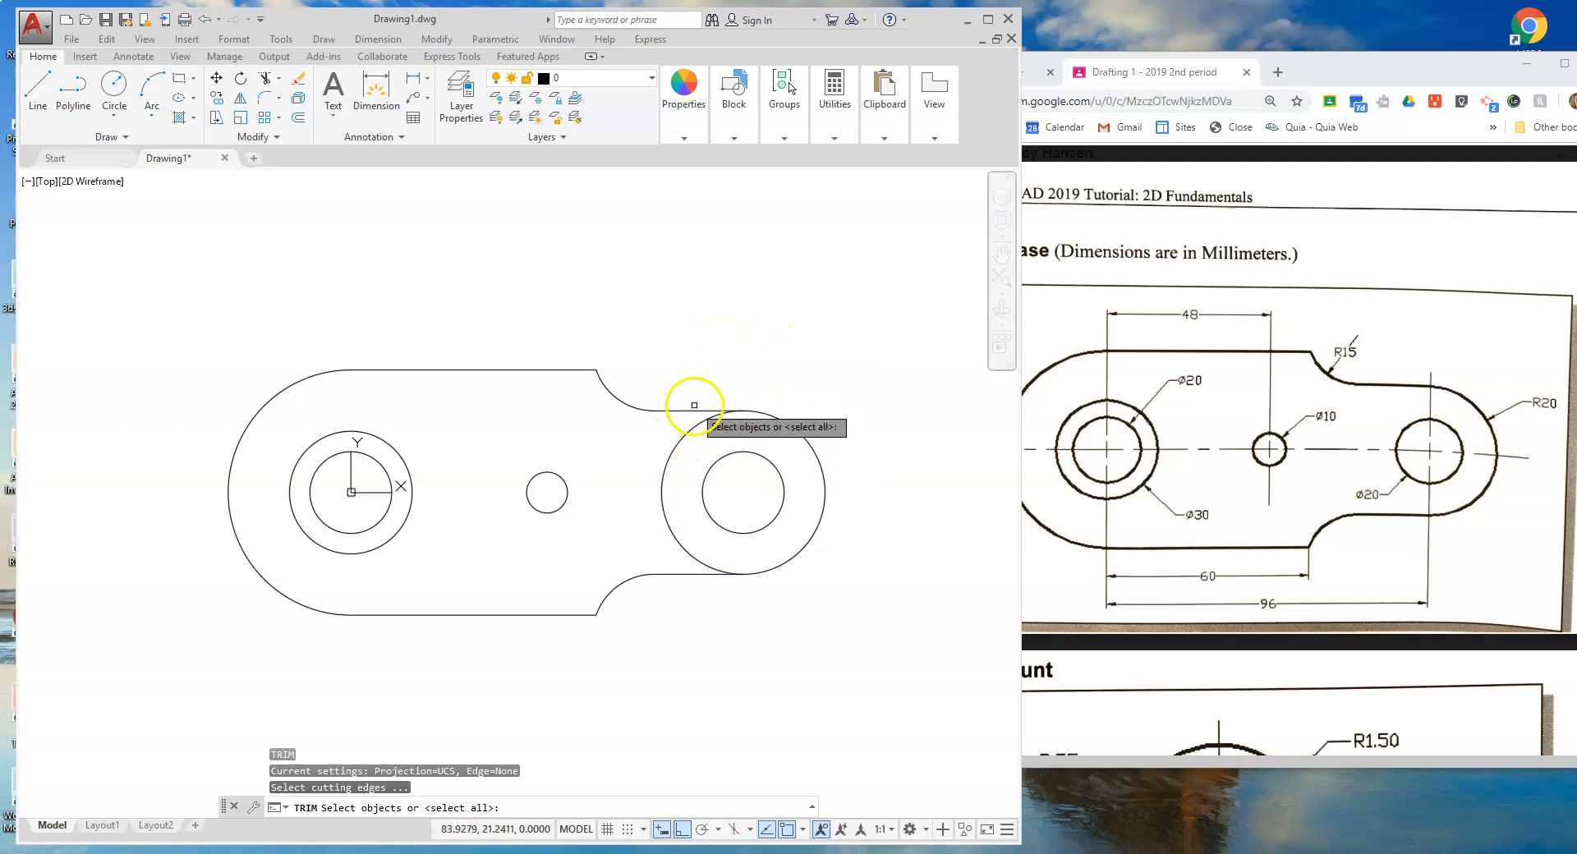
{"action": "left_click", "coordinate": [694, 405]}
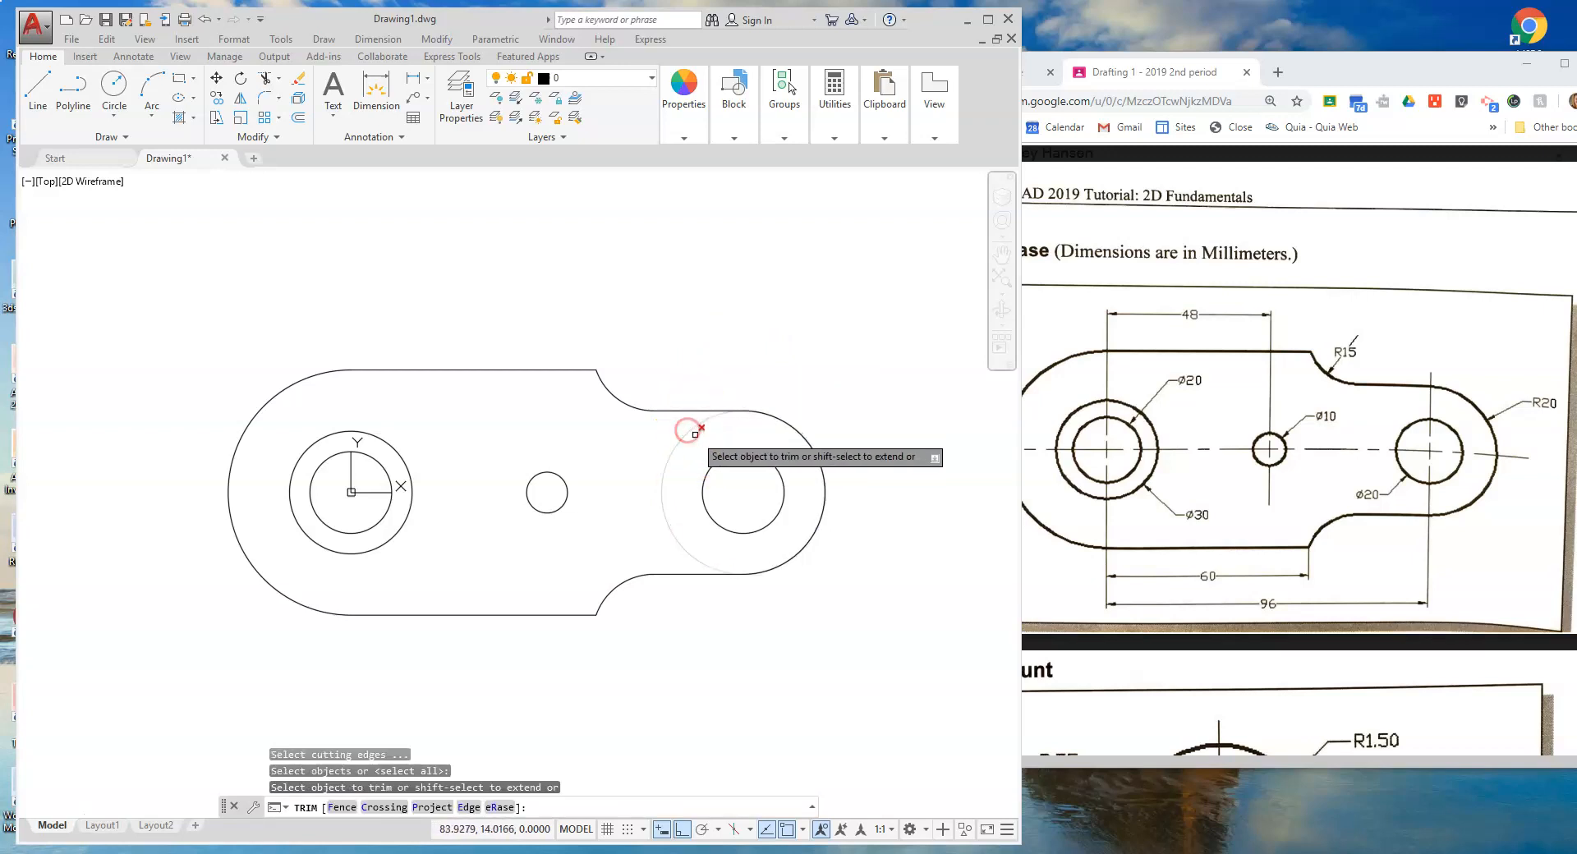